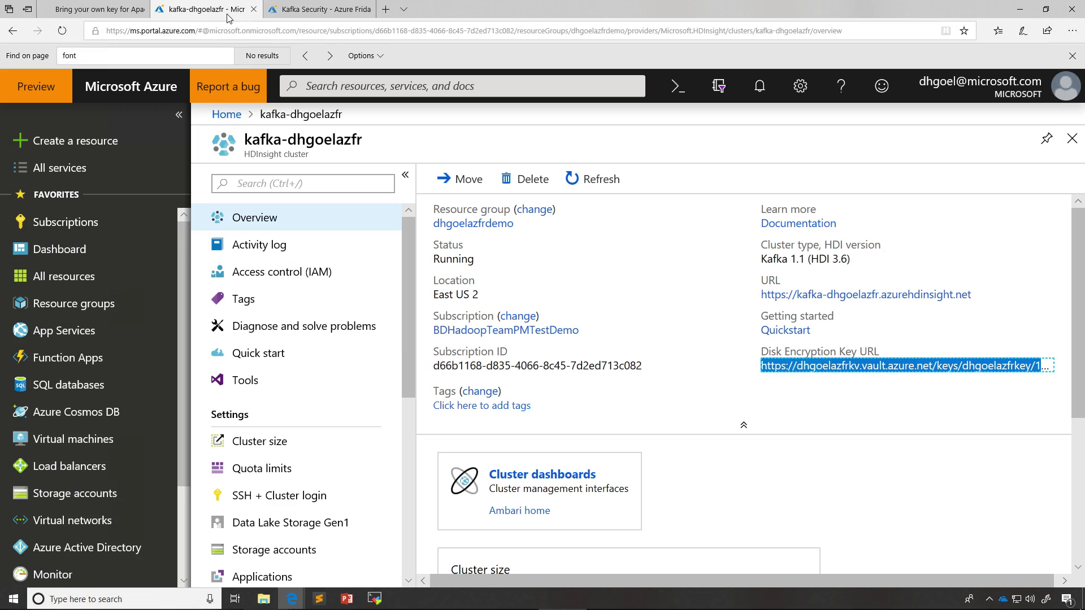
Step: Open the dhgoelazfrdemo resource group from the Kafka Security dashboard's Resources tile
click(319, 9)
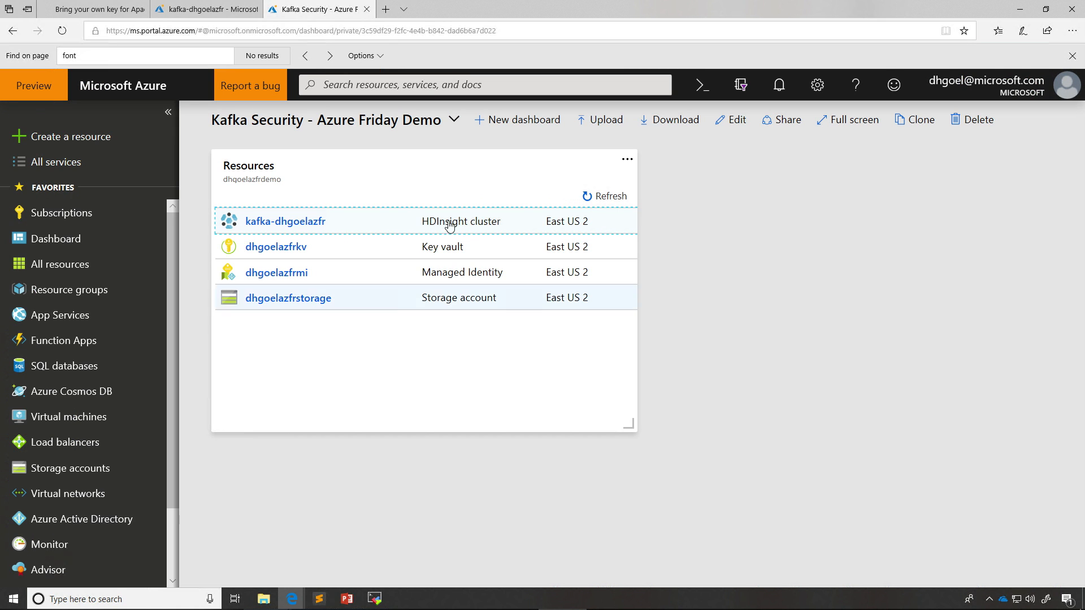
mouse_move(460, 257)
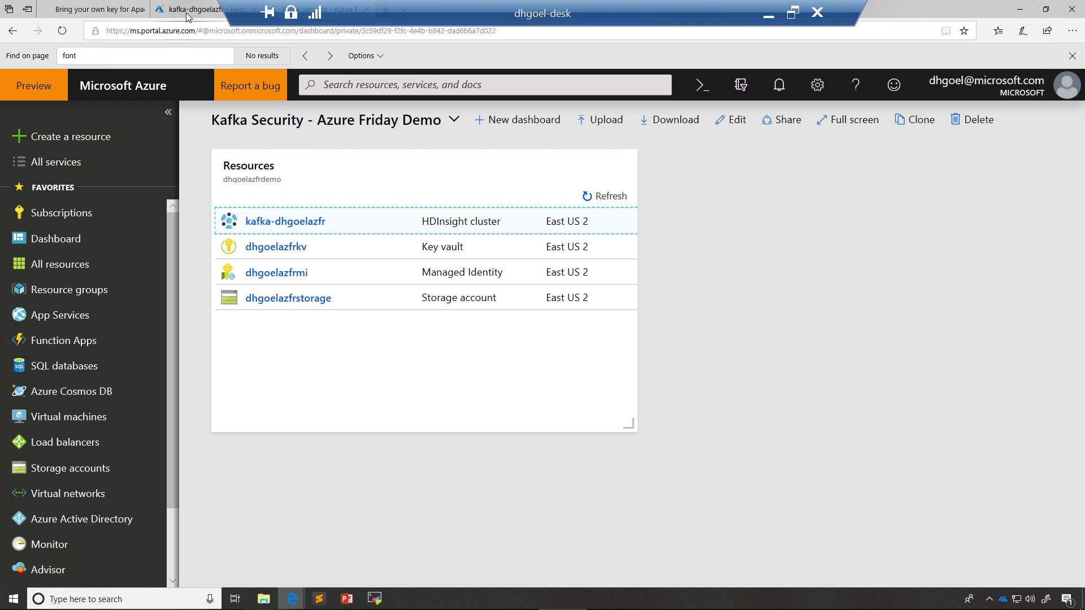
click(283, 220)
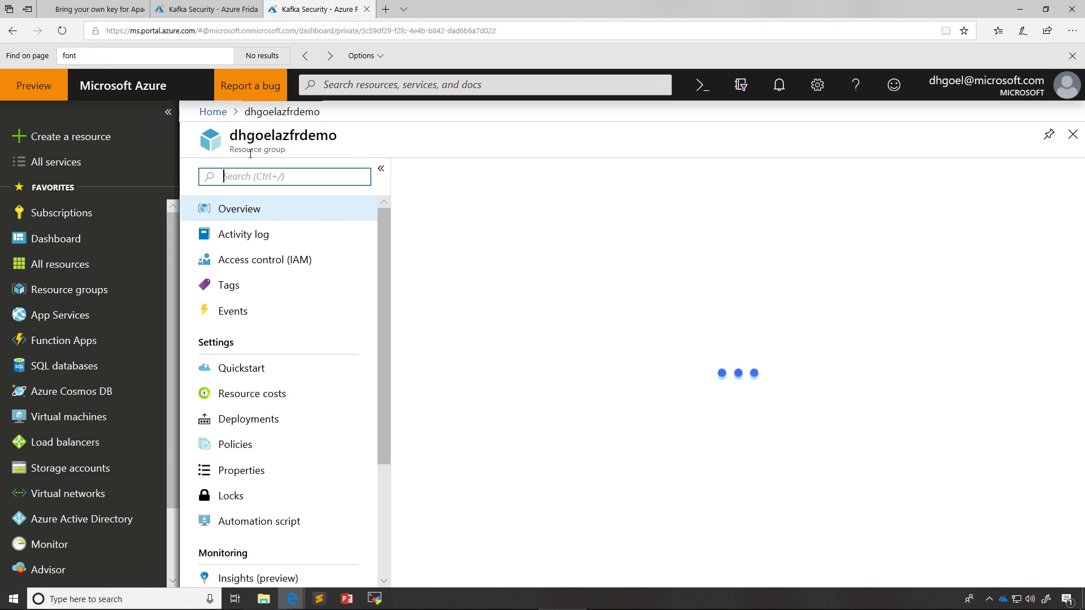
Step: Add a resource to the group, searching the marketplace for 'hdinsight' and choosing the HDInsight offering
click(238, 208)
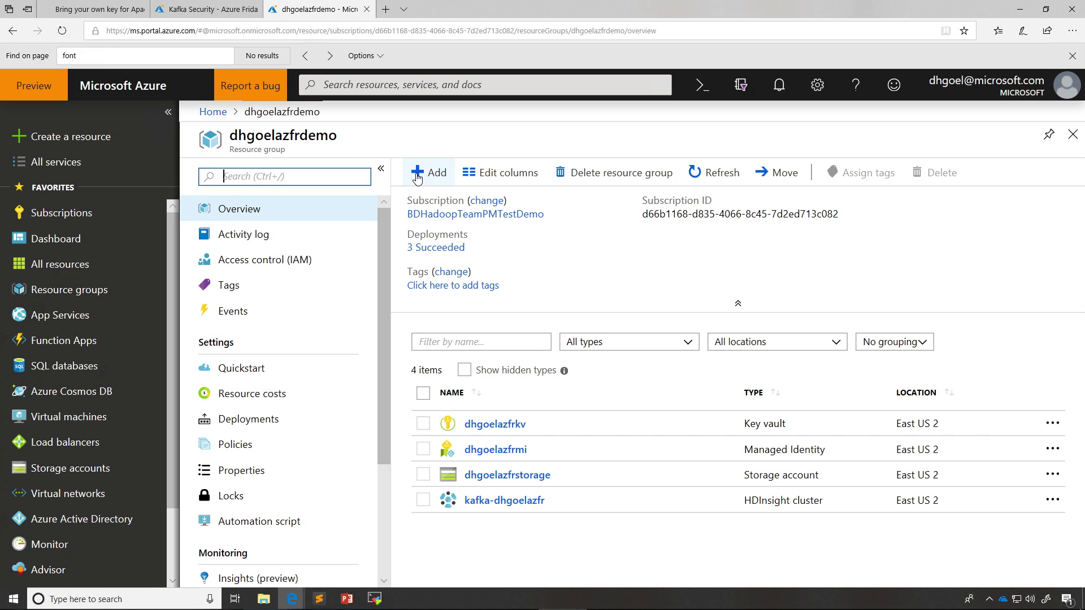
click(429, 172)
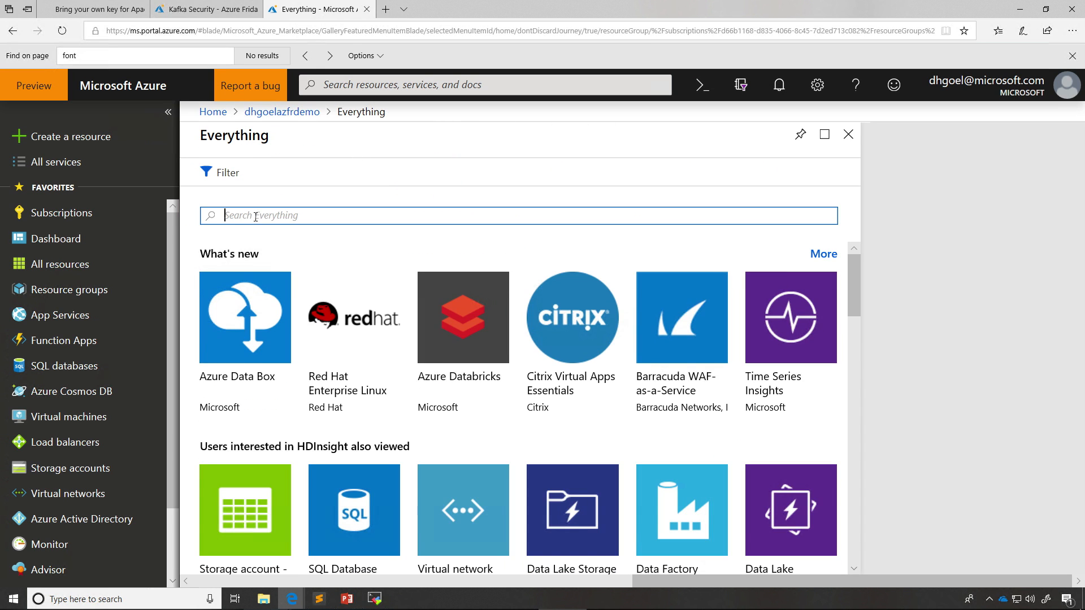
text(hdinsi)
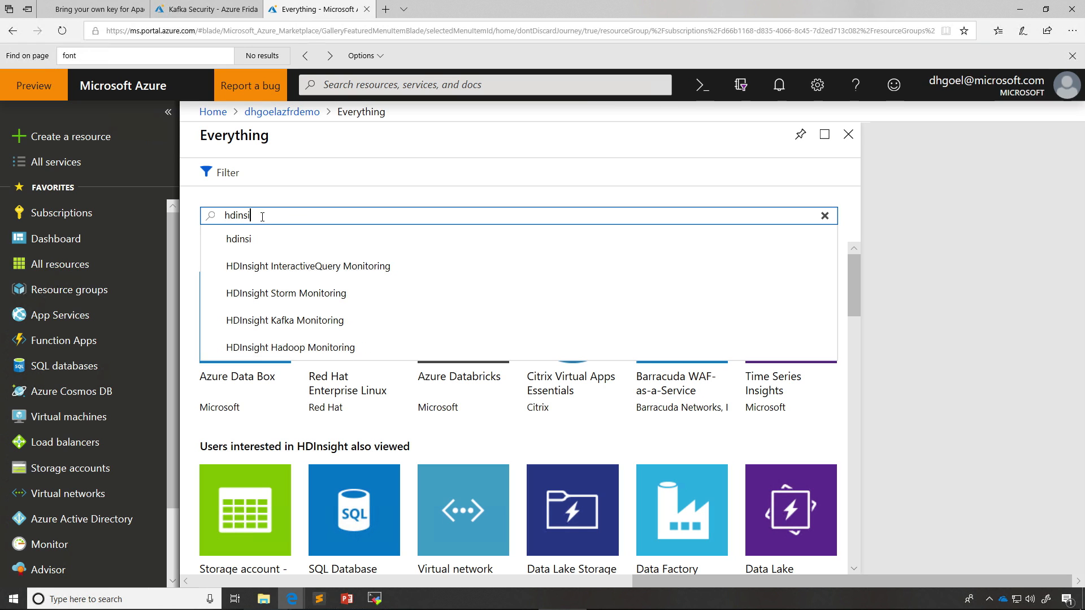
text(ght)
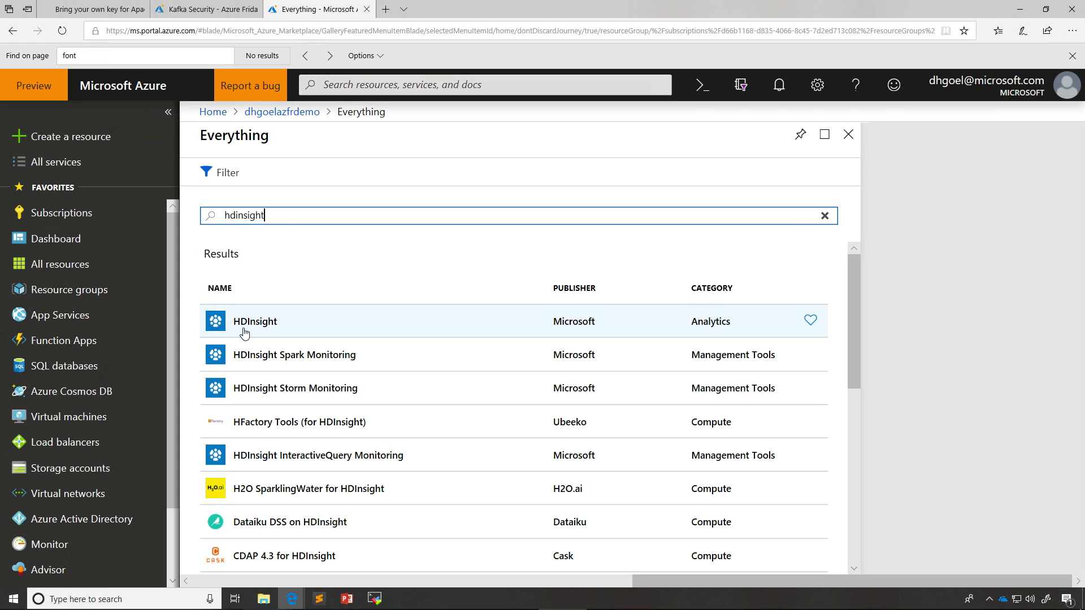
click(254, 321)
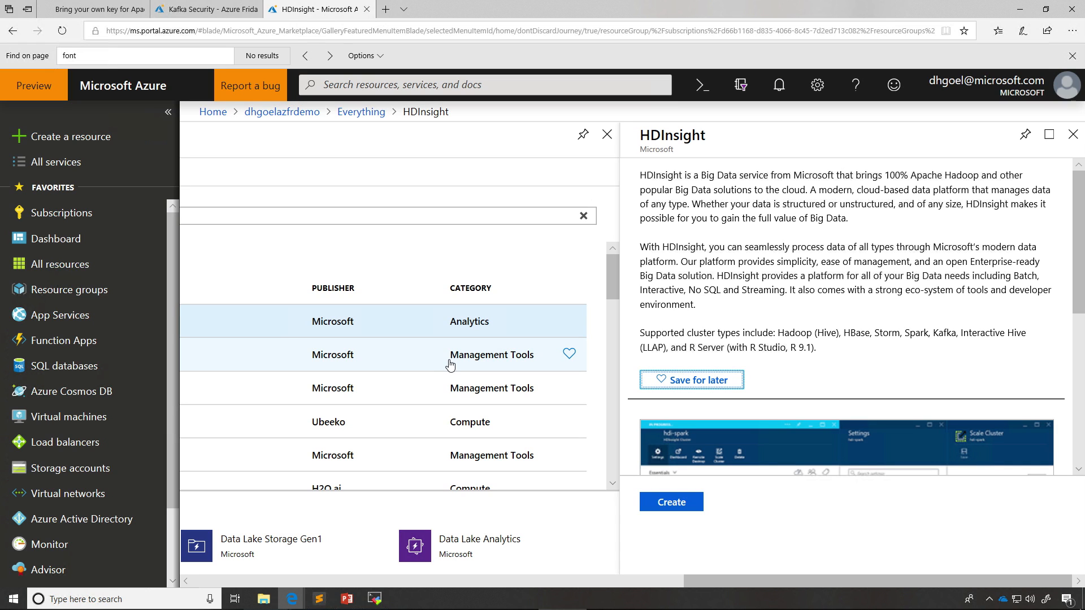
mouse_move(683, 519)
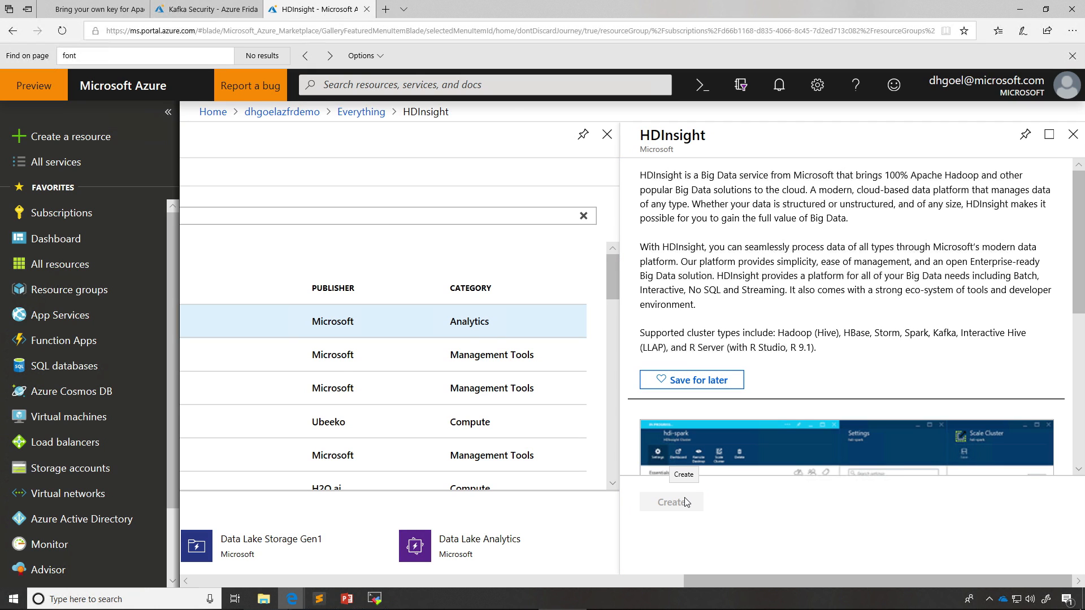
Step: Name the new cluster byokkafkaazfr under the BDHadoopTeamPMTestDemo subscription
click(671, 502)
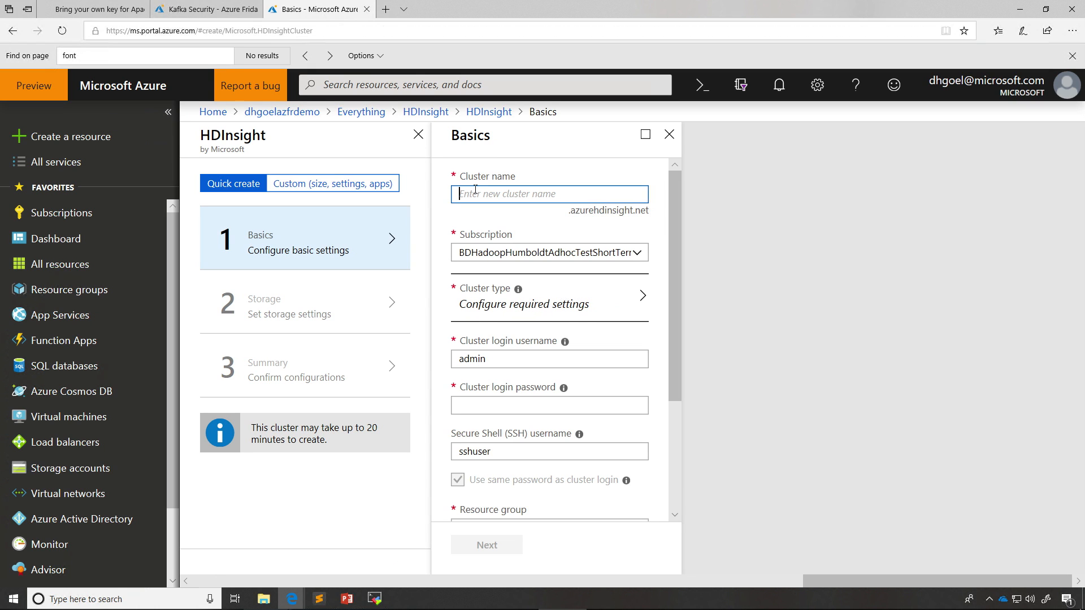
text(b)
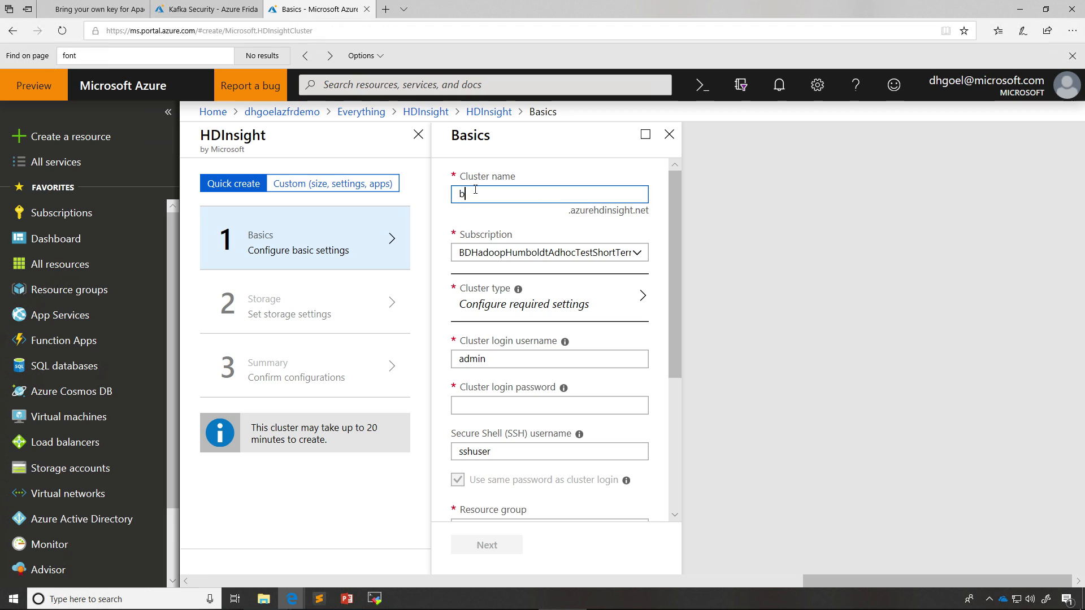
text(yokkafka)
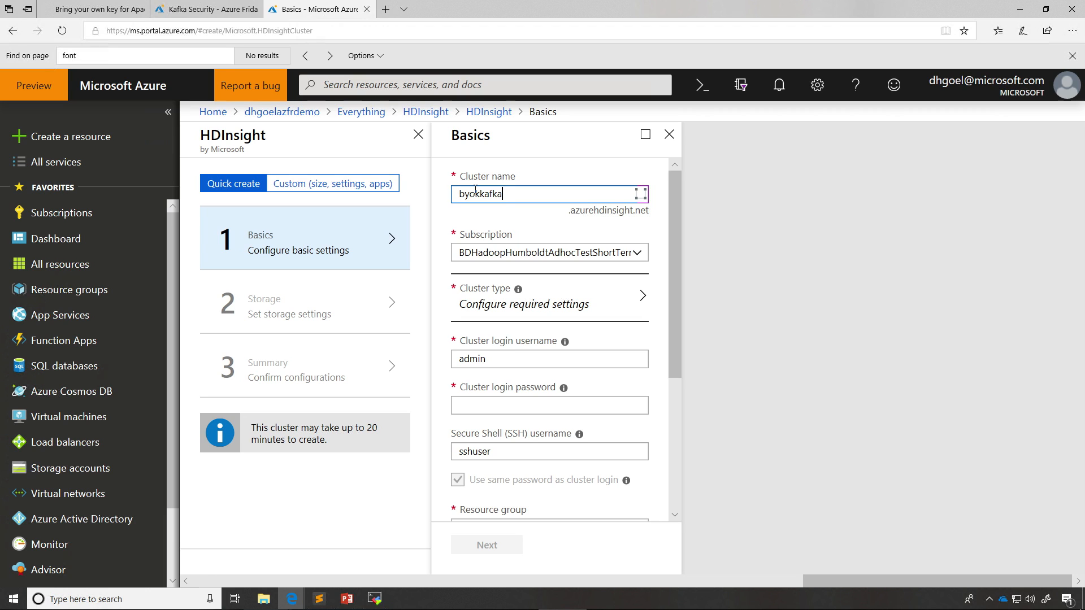
text(z)
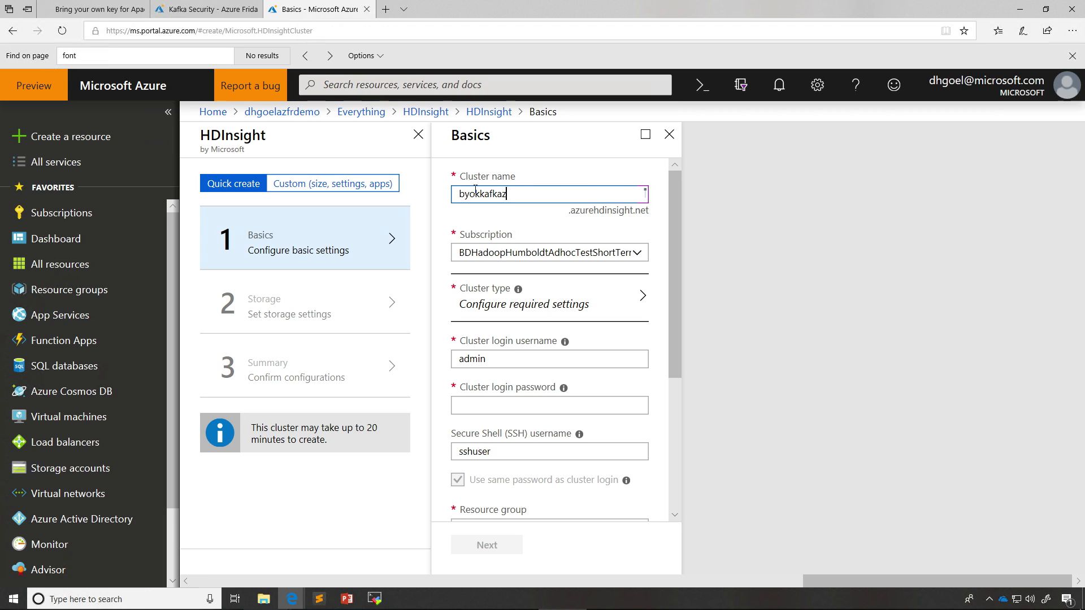
text(a)
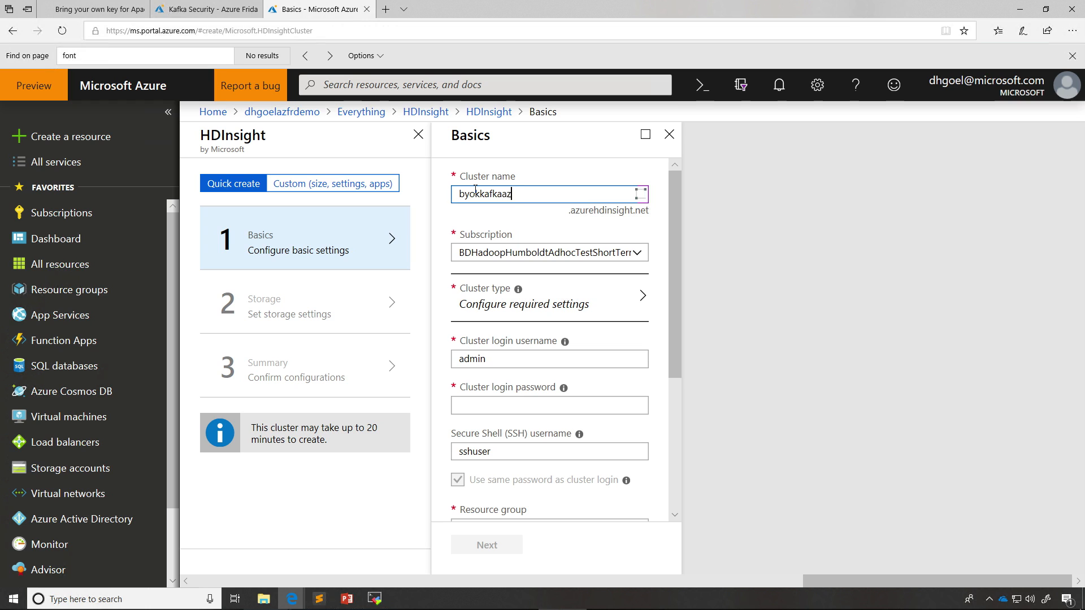
text(fr)
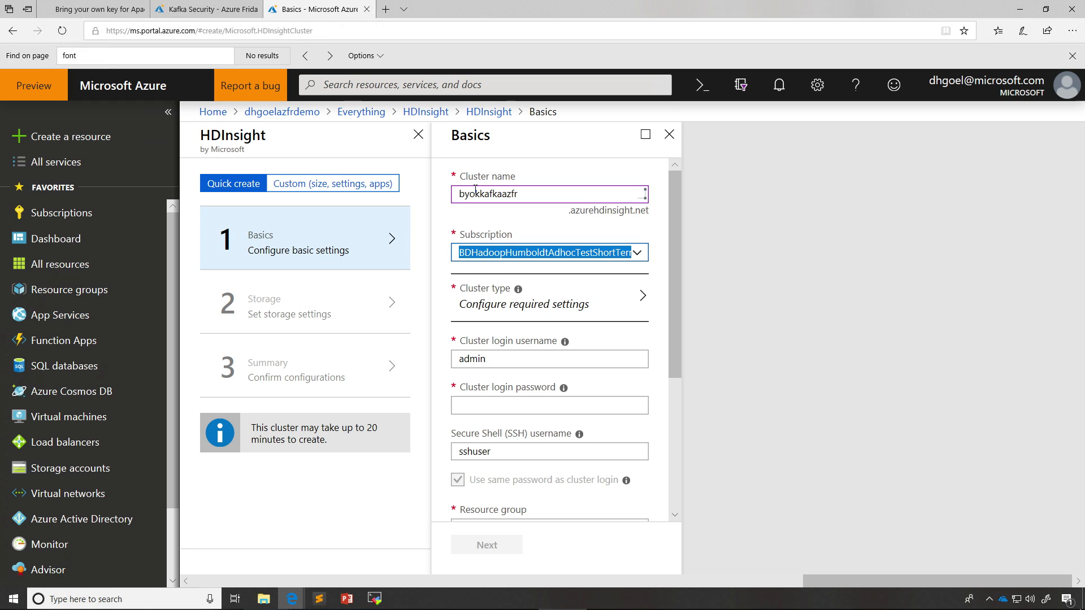
click(549, 252)
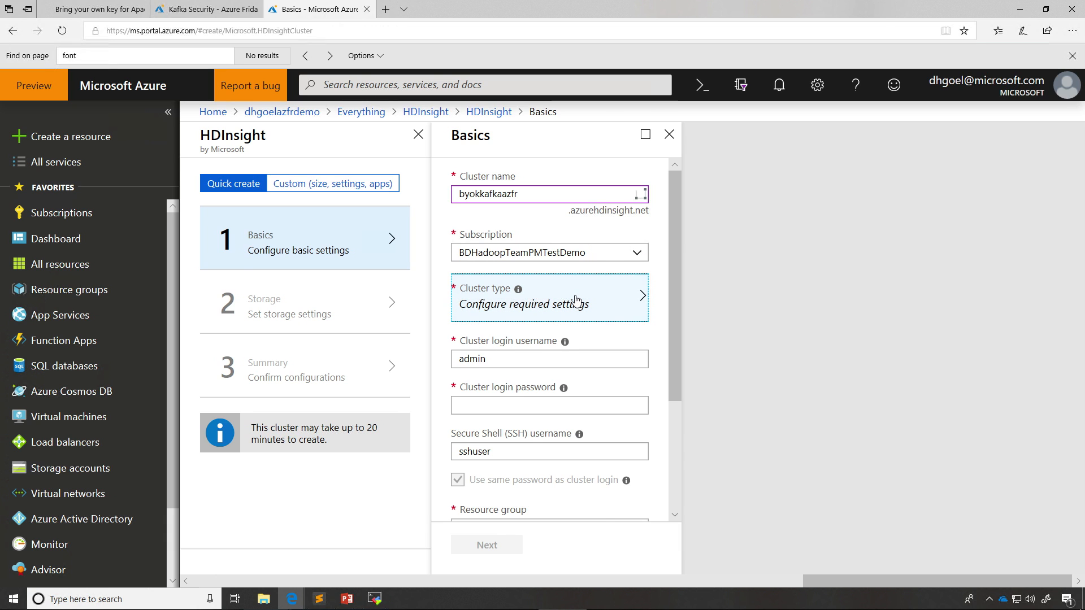
Step: Set the cluster type to Kafka 1.1.0 (HDI 3.6)
click(549, 298)
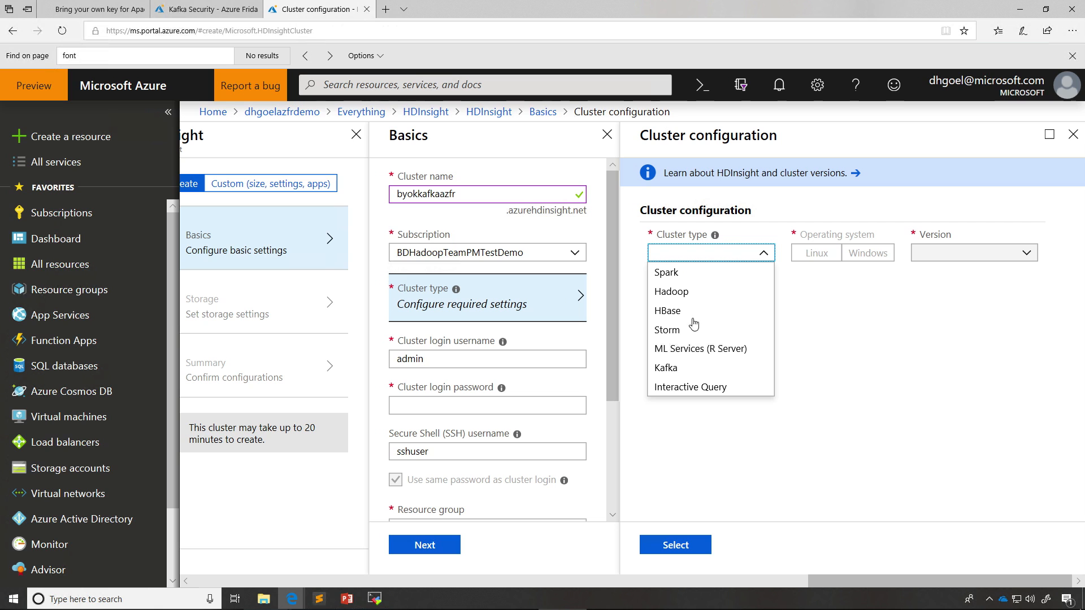
click(664, 367)
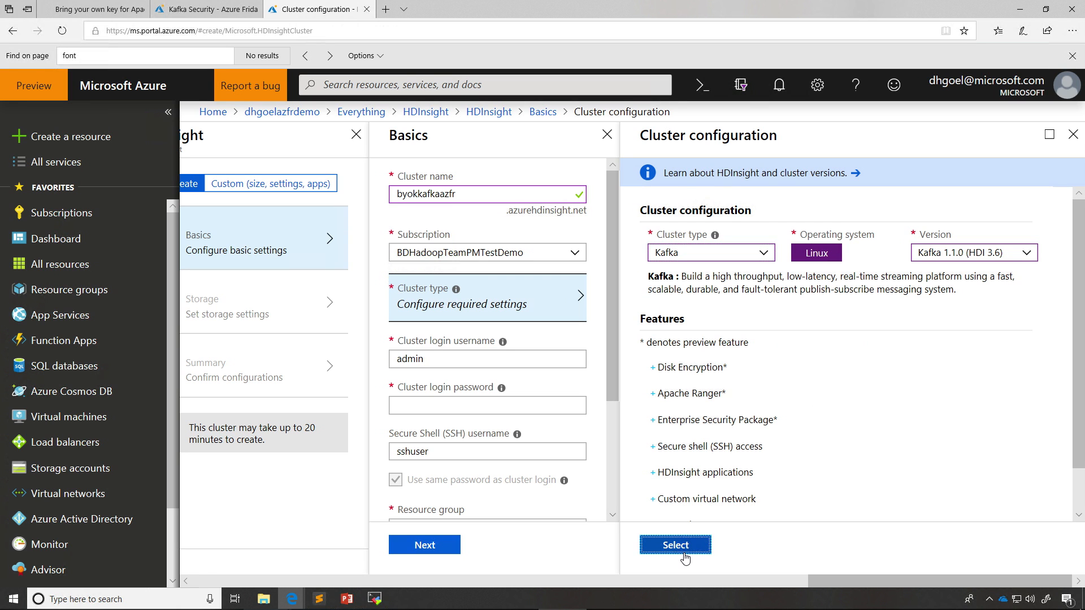
click(675, 545)
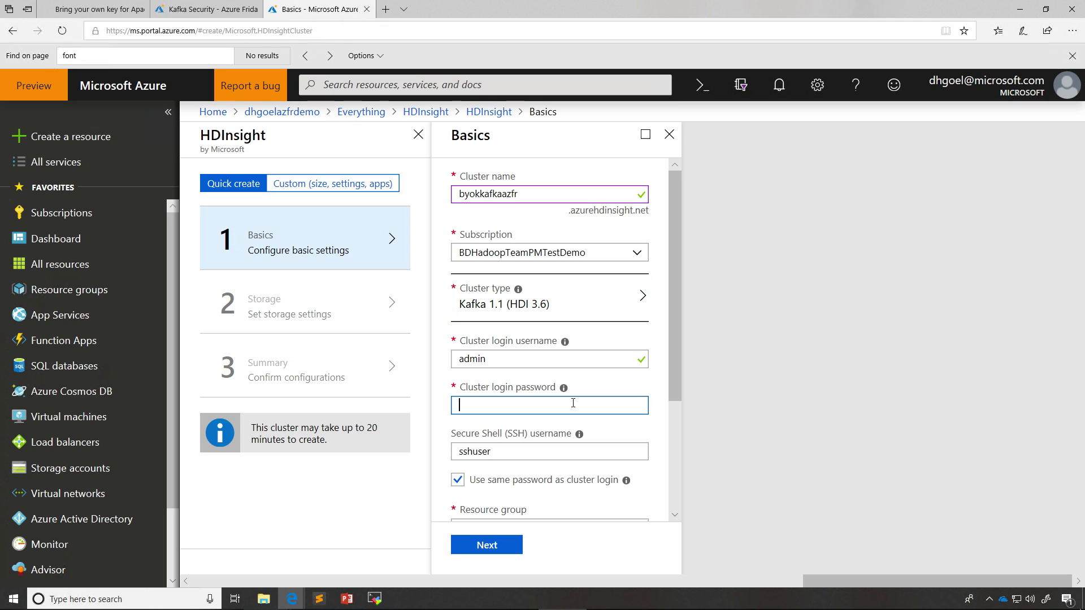
Step: Enter the cluster login password and choose the dhgoelazfrdemo resource group
text(••••)
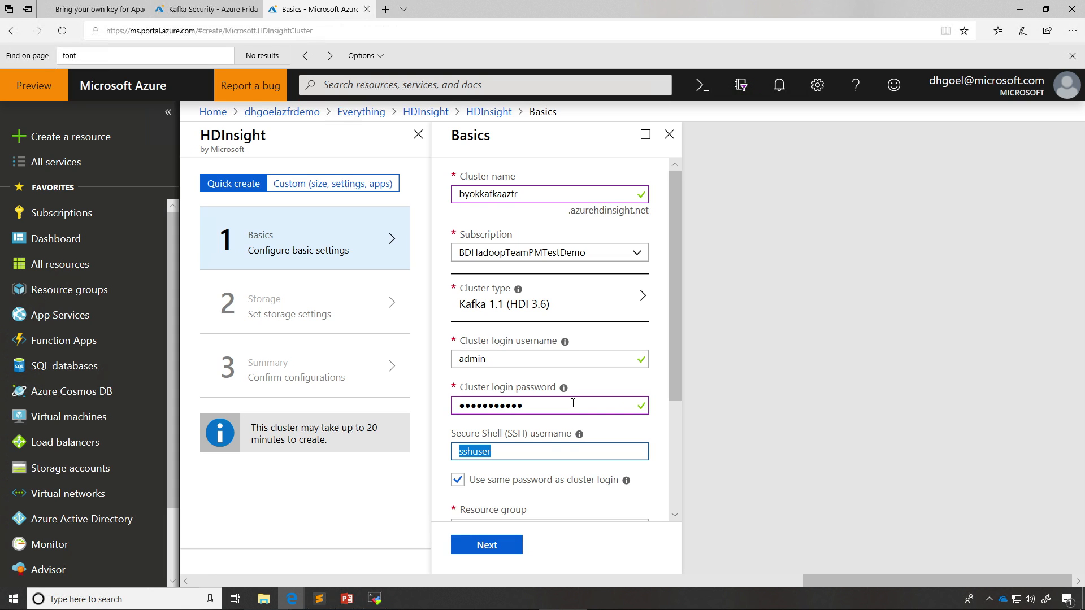
scroll(down, 3)
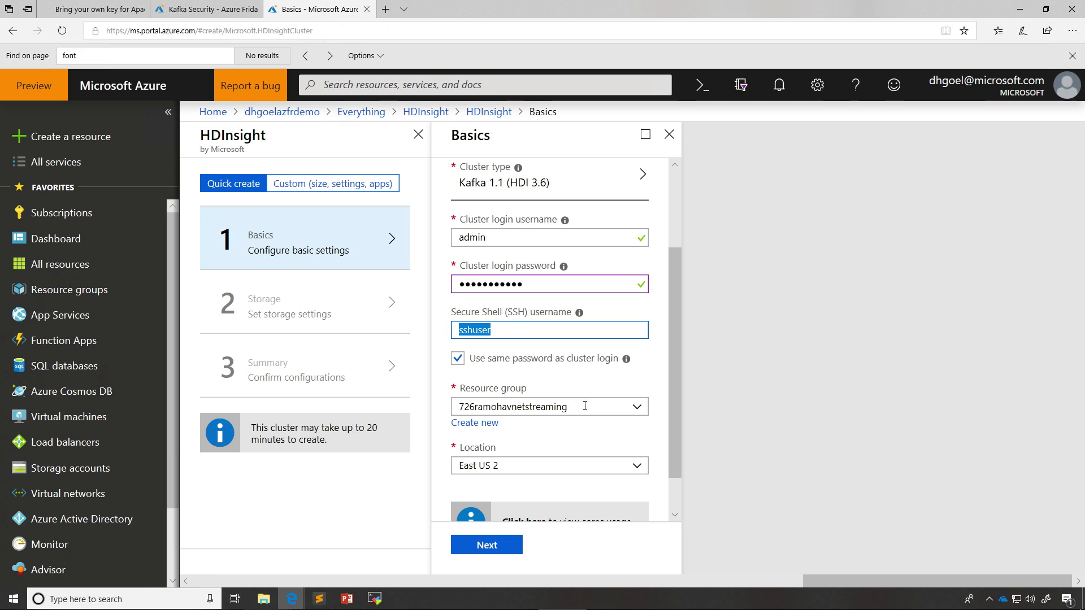
click(635, 406)
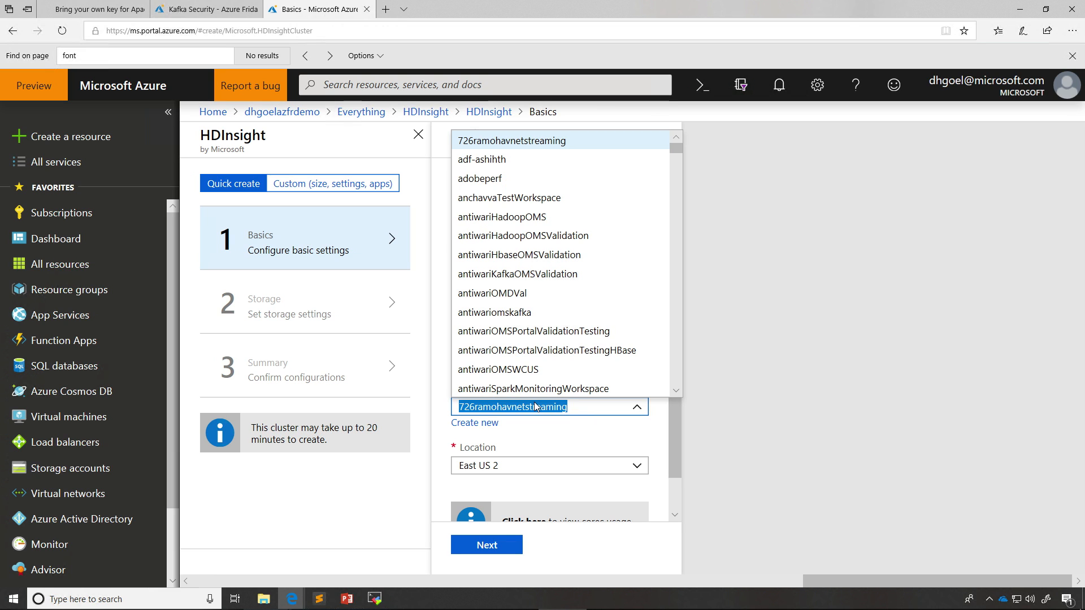
text(dhgoe)
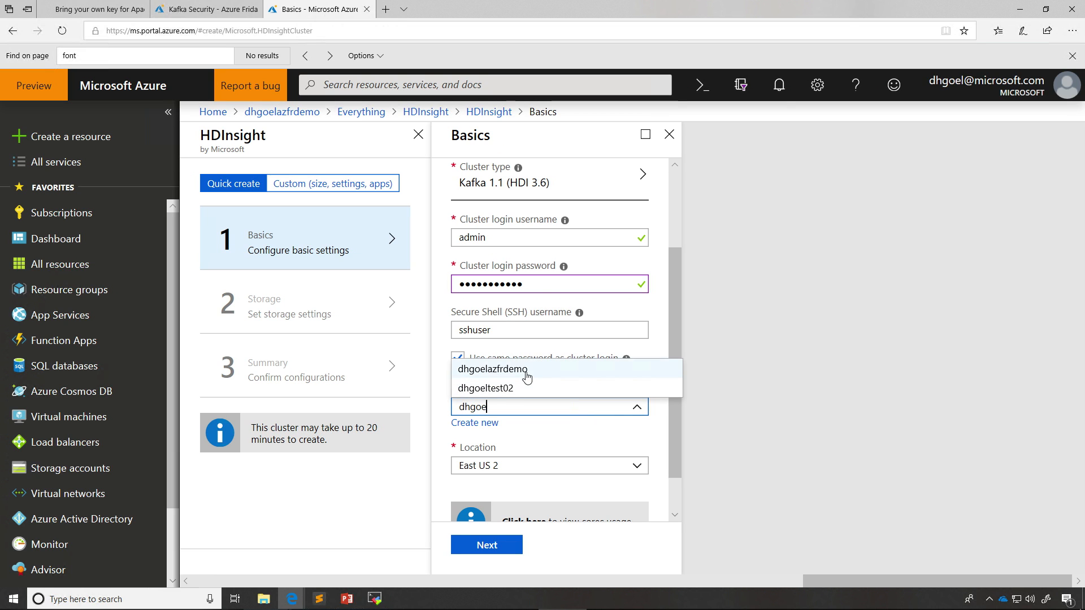
click(492, 369)
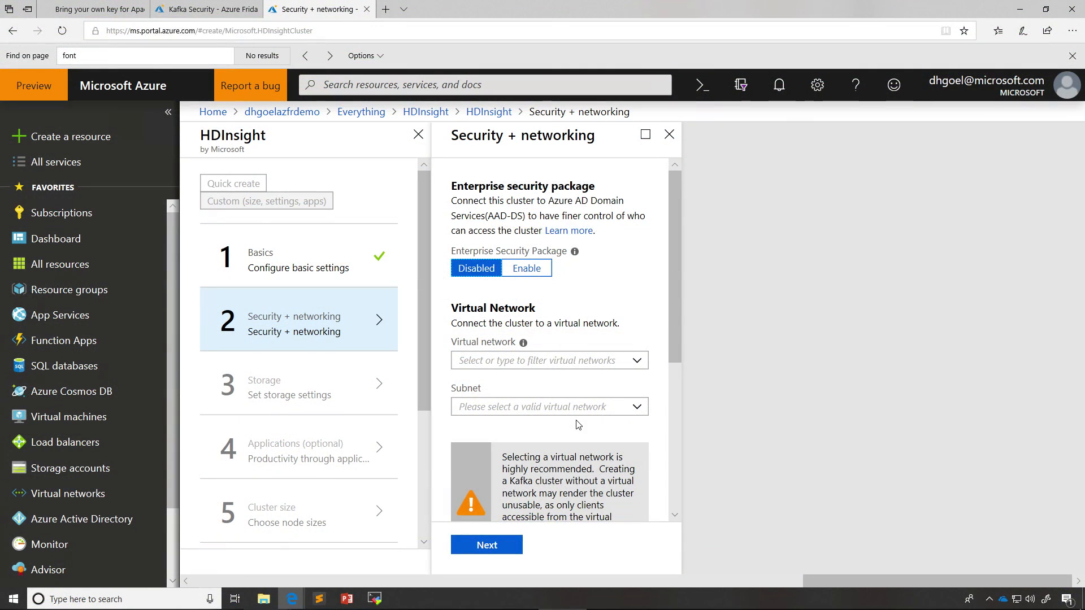
Step: Enable 'Provide my own key from Key Vault' for Kafka disk encryption, then return to the Kafka Security dashboard
scroll(down, 3)
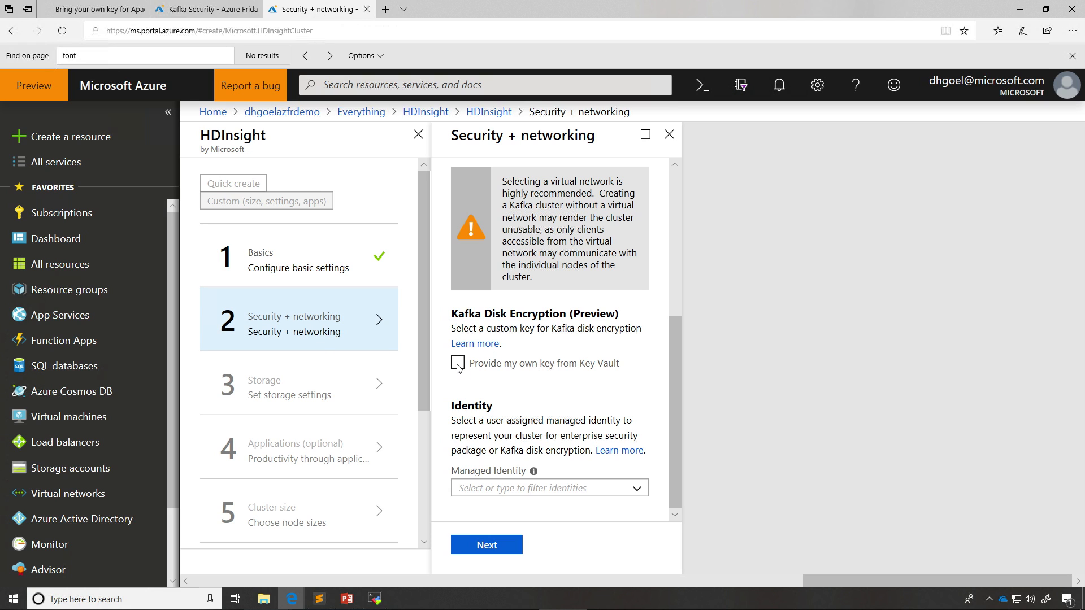
click(458, 363)
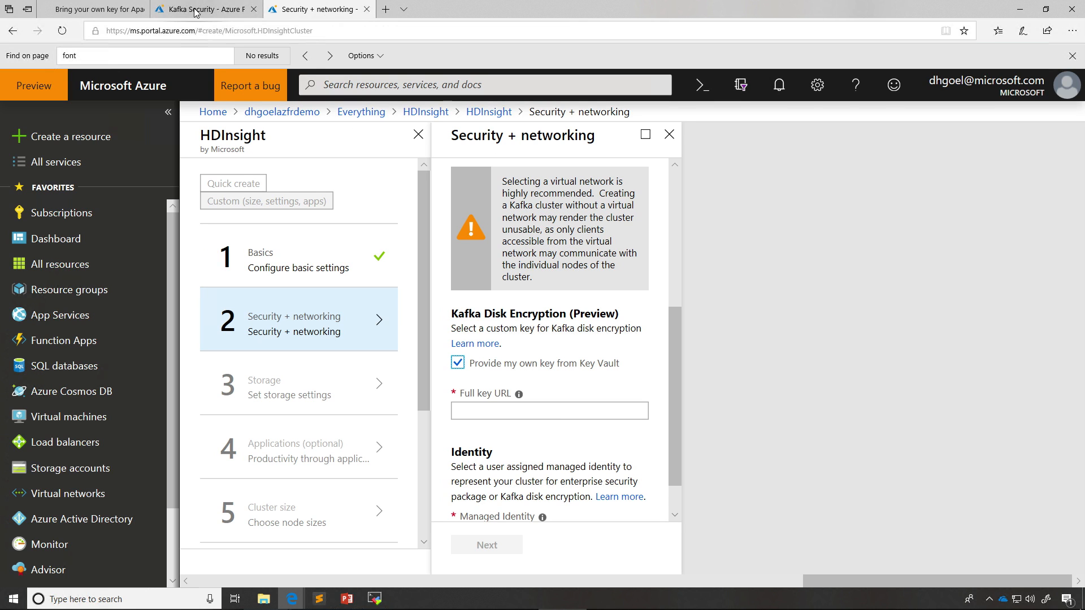
click(204, 9)
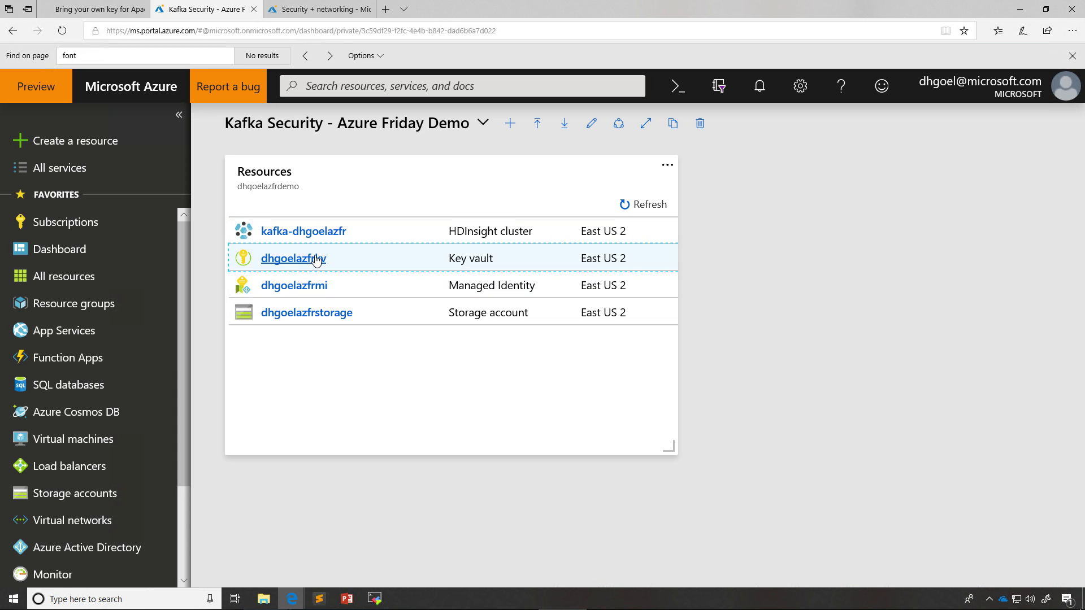
Step: Open the dhgoelazfrkv vault's dhgoelazfrkey and its current key version
click(293, 257)
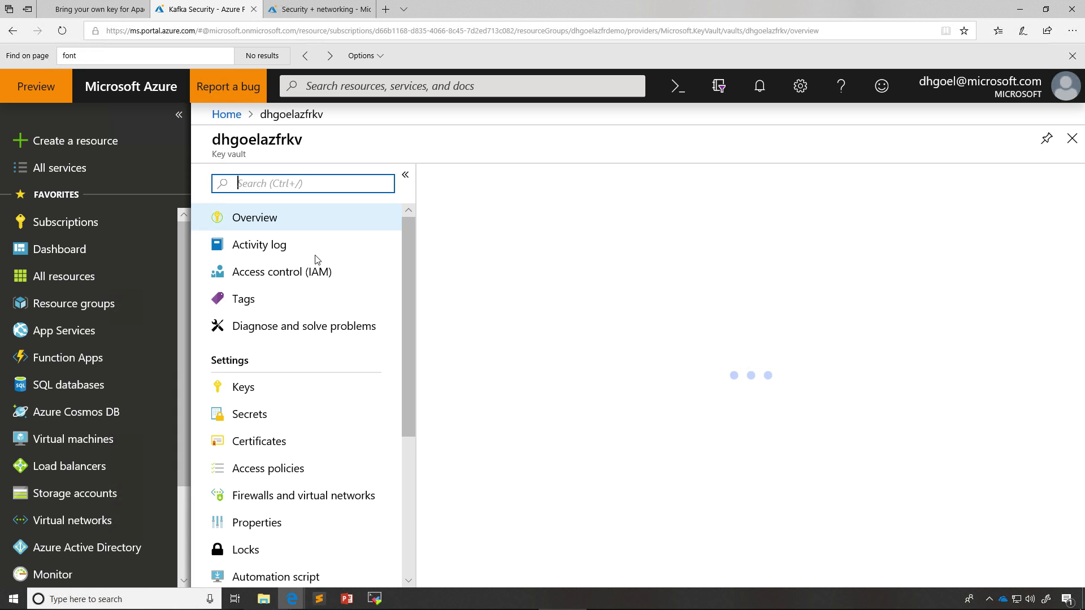
click(243, 386)
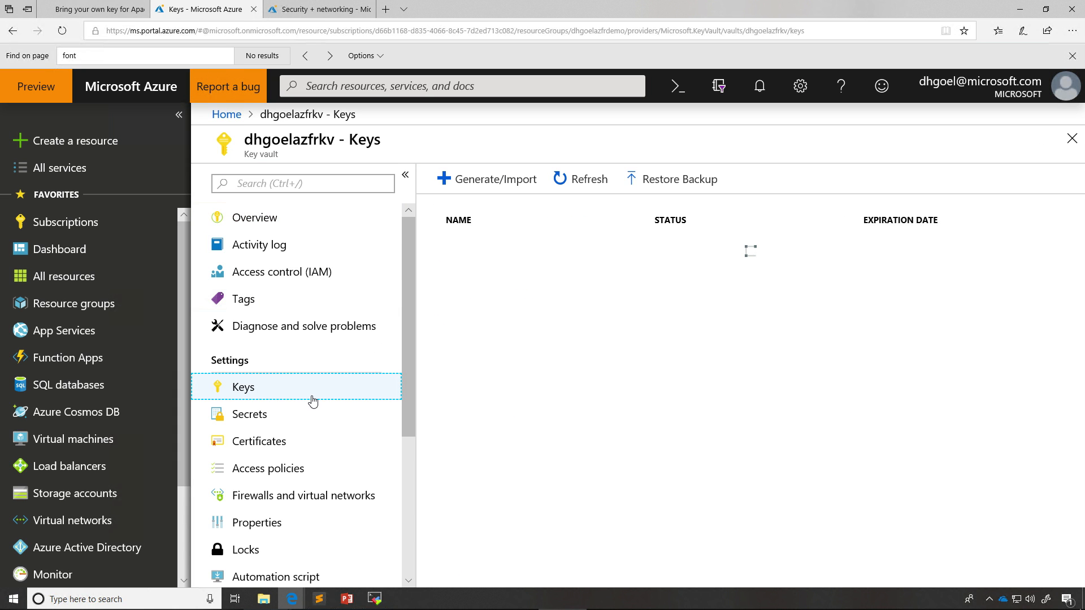
mouse_move(547, 445)
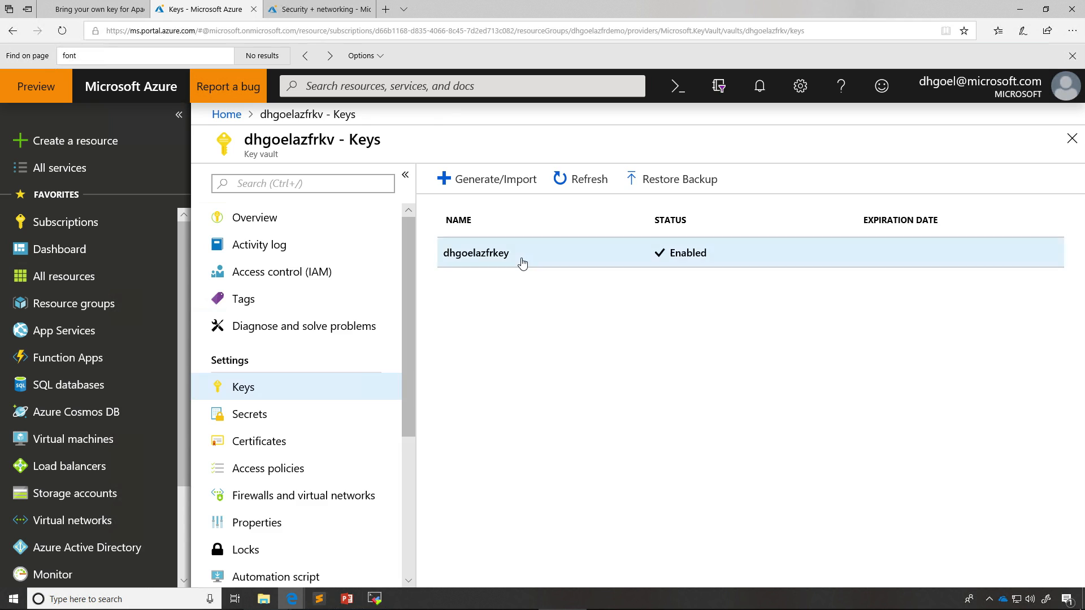
click(476, 252)
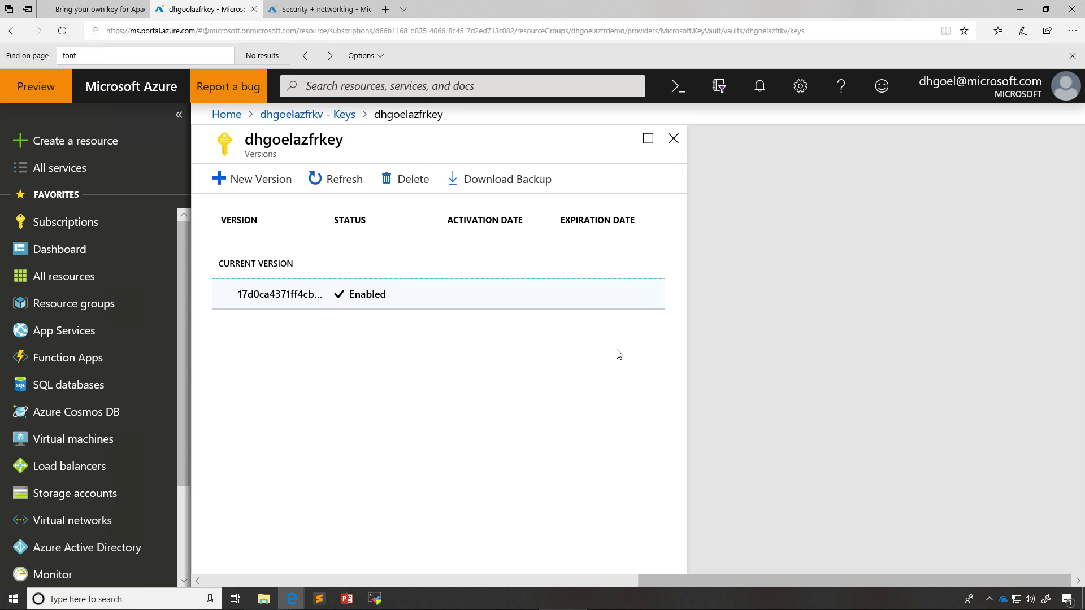
mouse_move(667, 256)
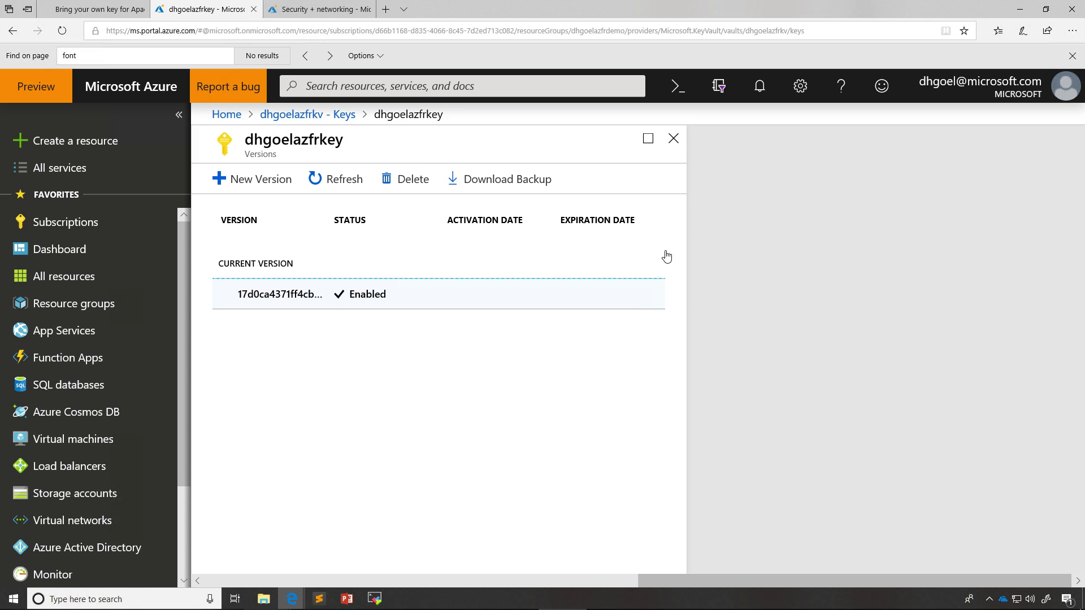
mouse_move(378, 286)
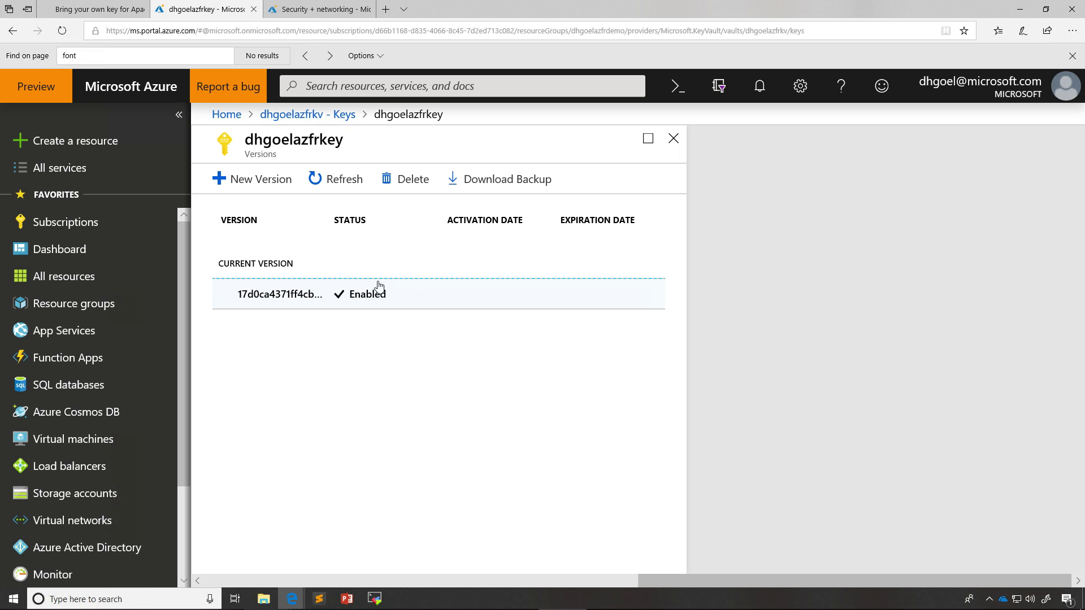
click(279, 293)
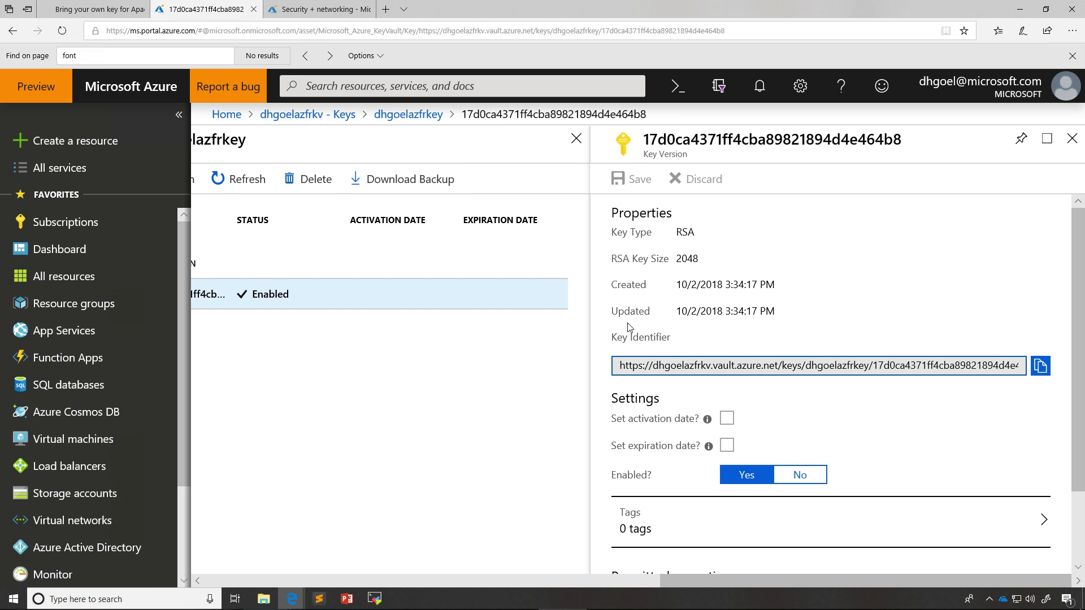
Step: Copy the key version's Key Identifier and return to the cluster's Security + networking settings
click(1040, 365)
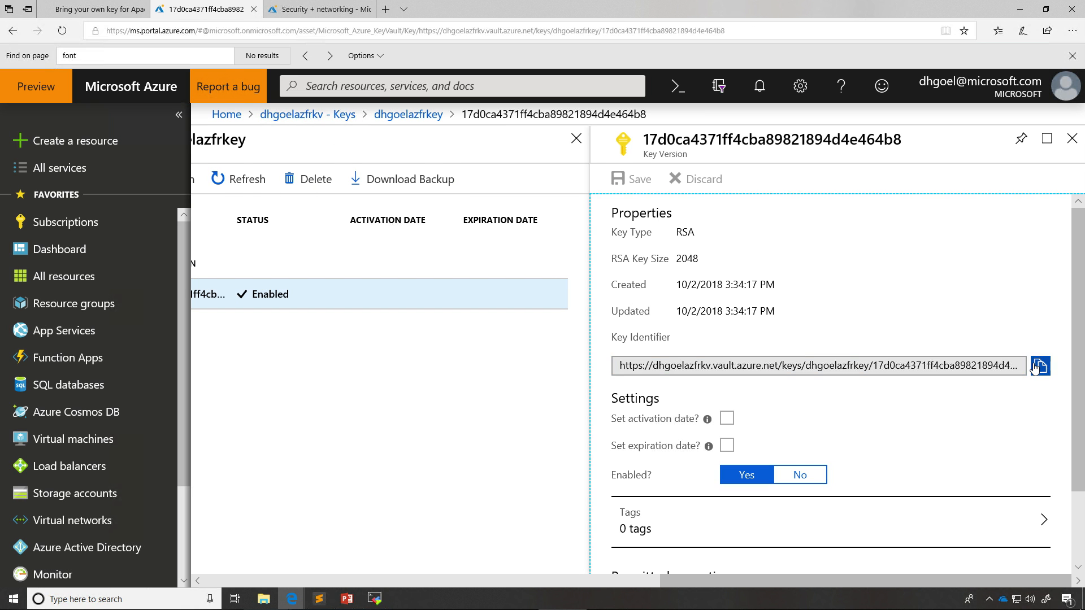
click(1040, 365)
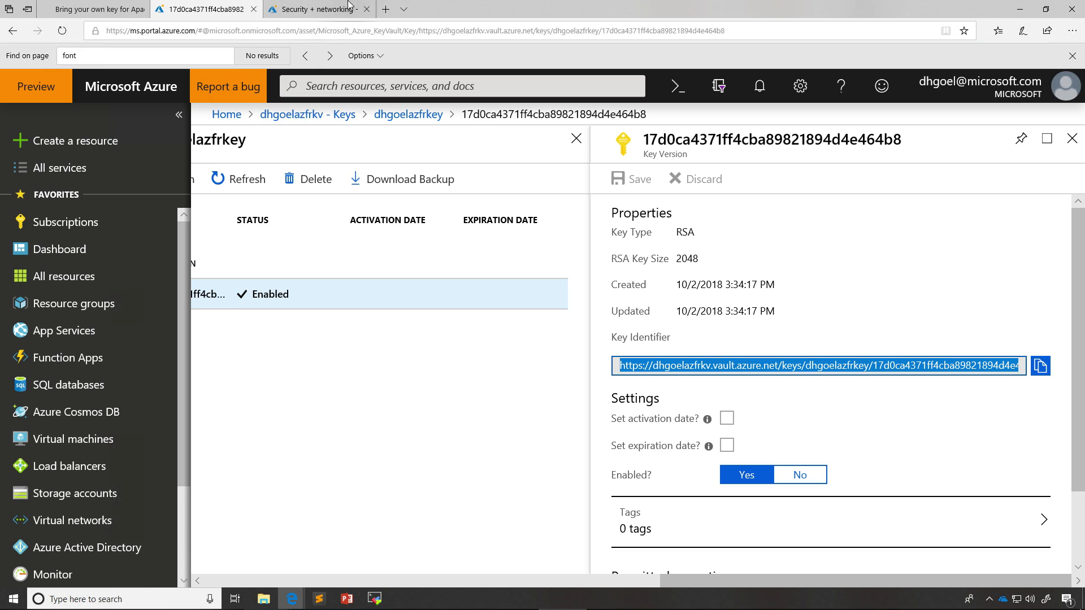
mouse_move(319, 9)
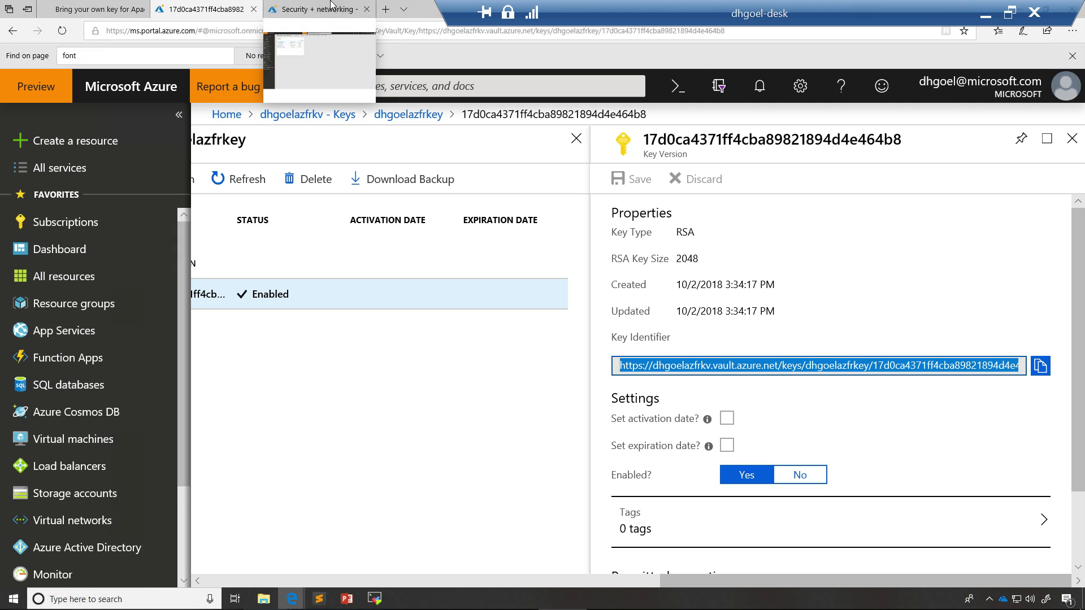
click(317, 9)
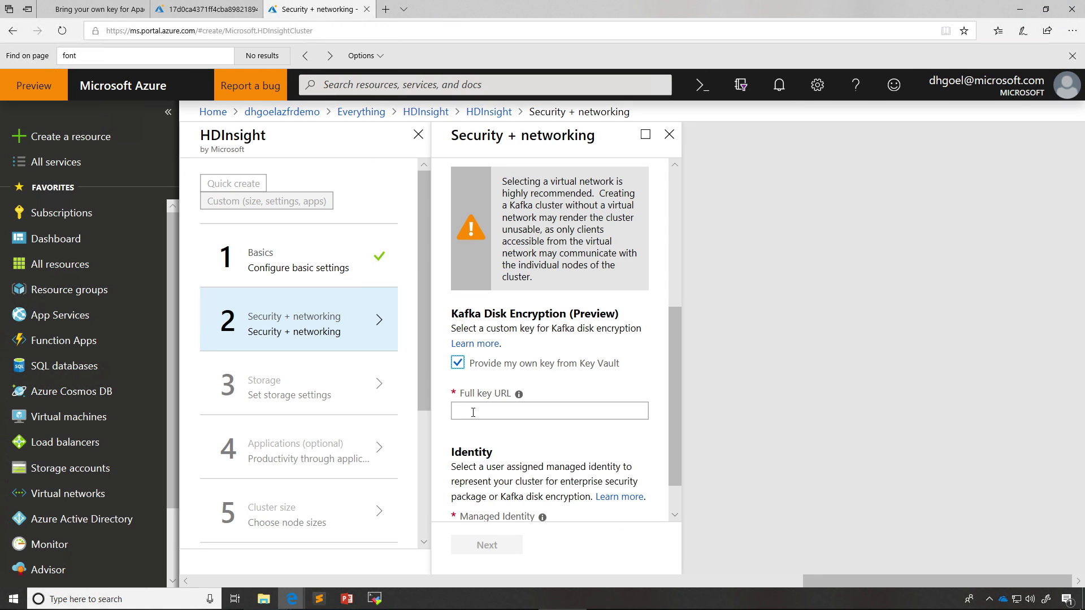
Step: Fill Full key URL with the dhgoelazfrkey identifier, then return to the vault's key list
text(rkey/17d0ca4371ff4cba89821894d4e464b8)
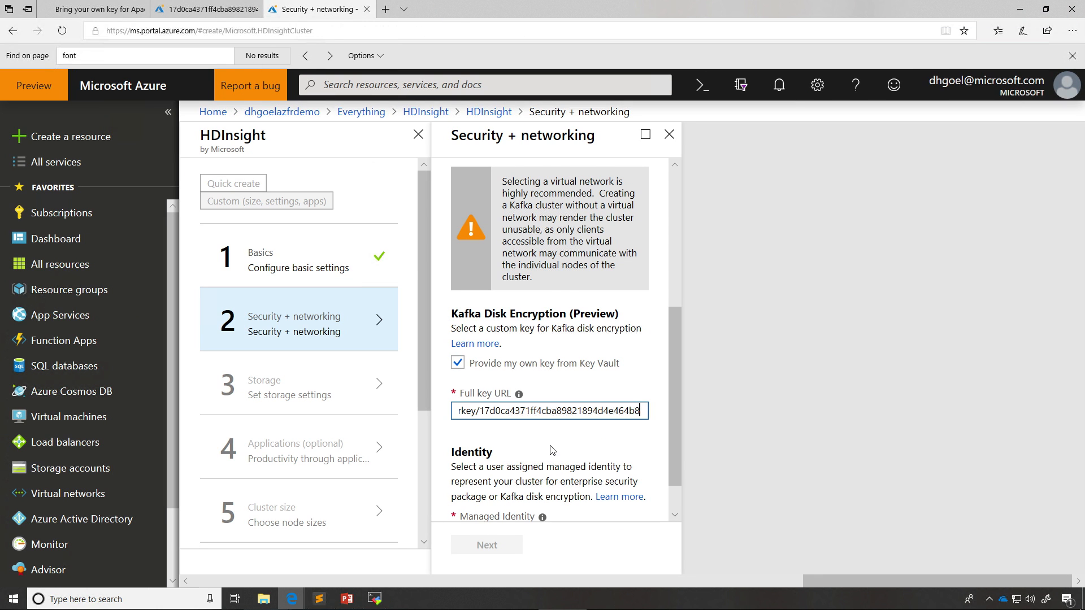
scroll(down, 3)
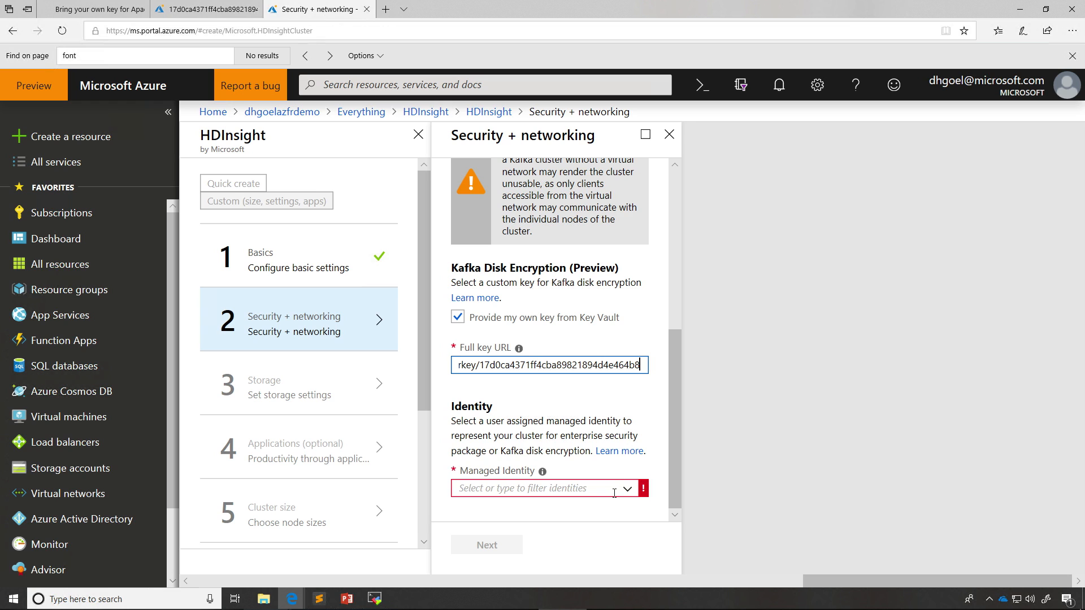
mouse_move(320, 63)
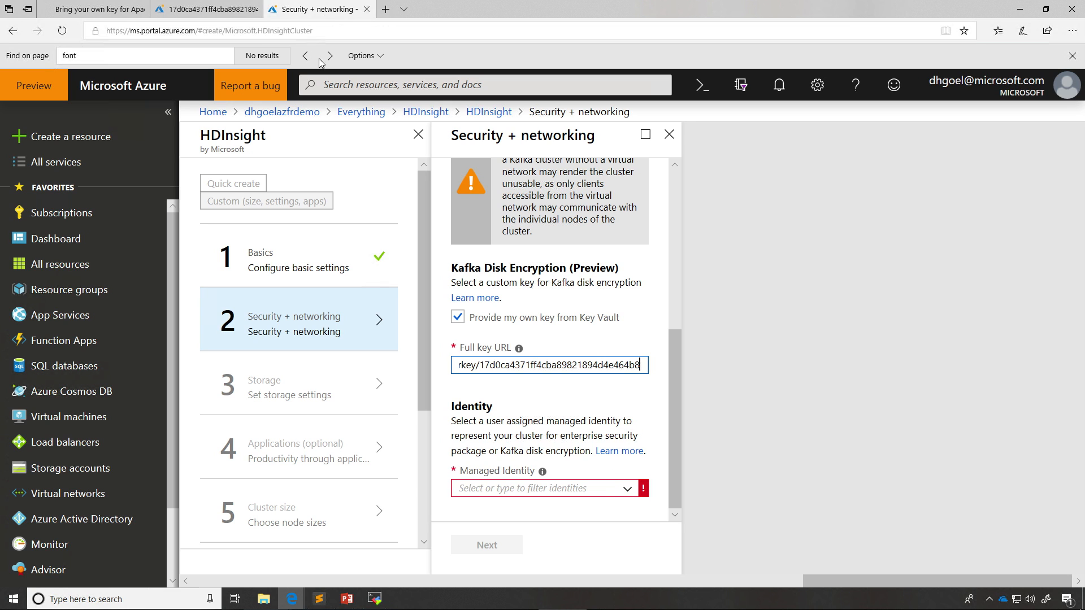
click(201, 9)
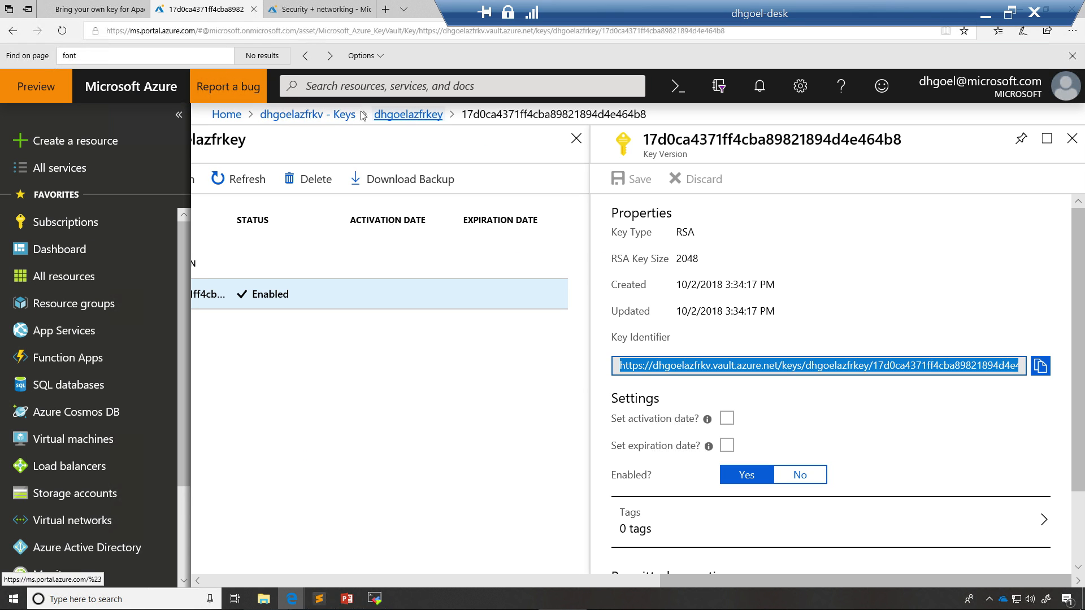
click(310, 114)
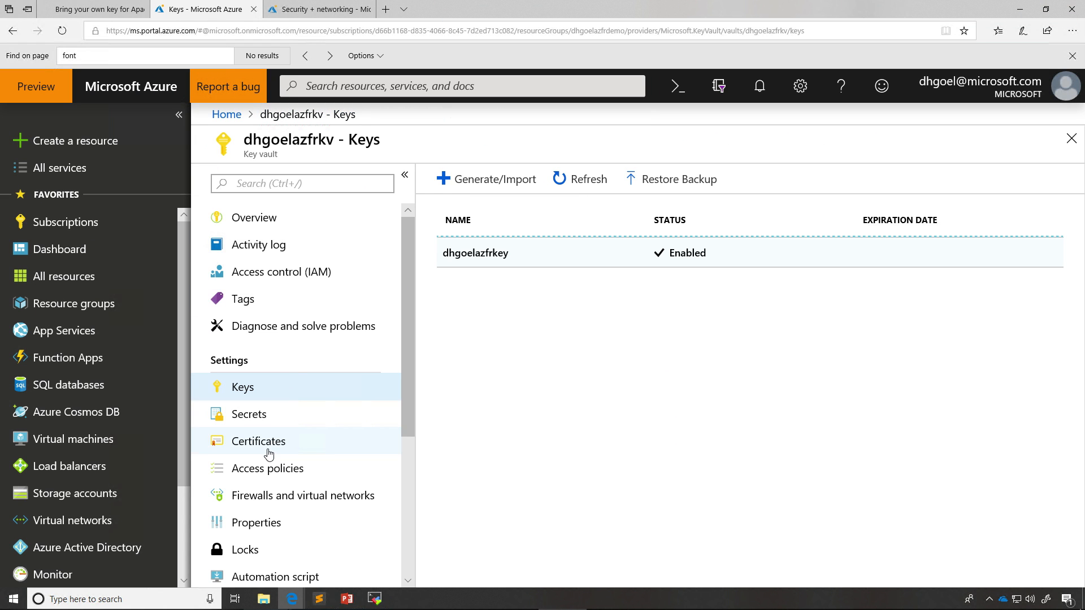
Step: Review the dhgoelazfrmi identity's access policy permissions in the vault, then return to Security + networking
click(267, 468)
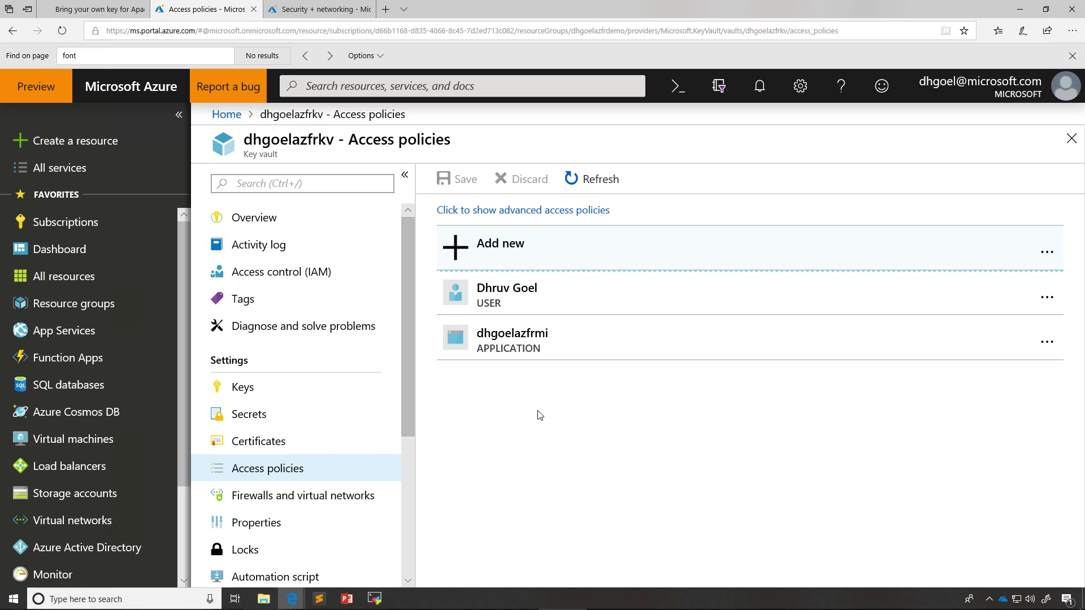
mouse_move(544, 349)
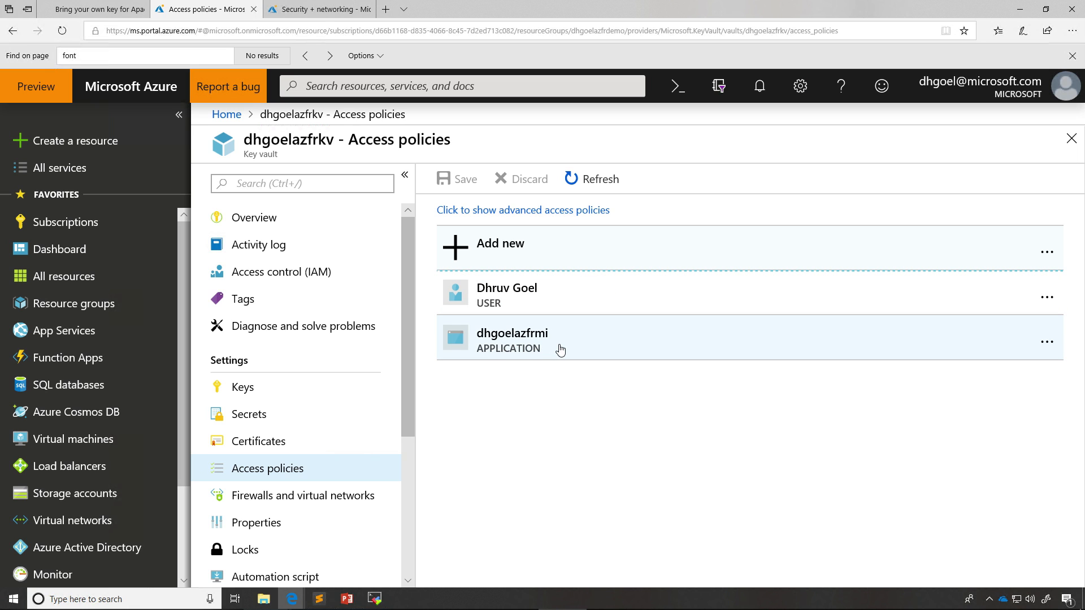
mouse_move(500, 344)
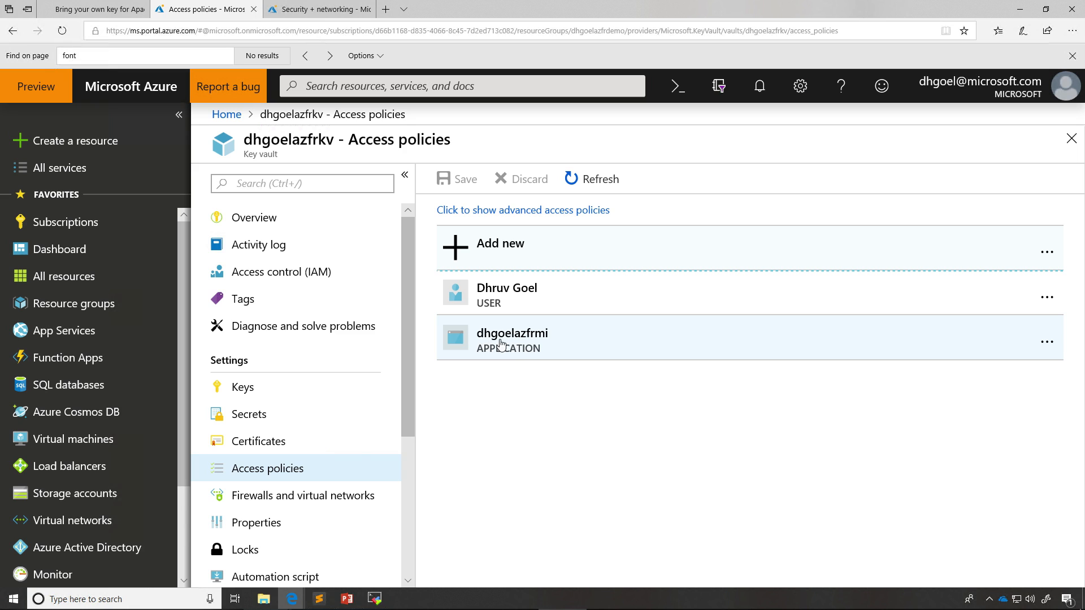
mouse_move(531, 344)
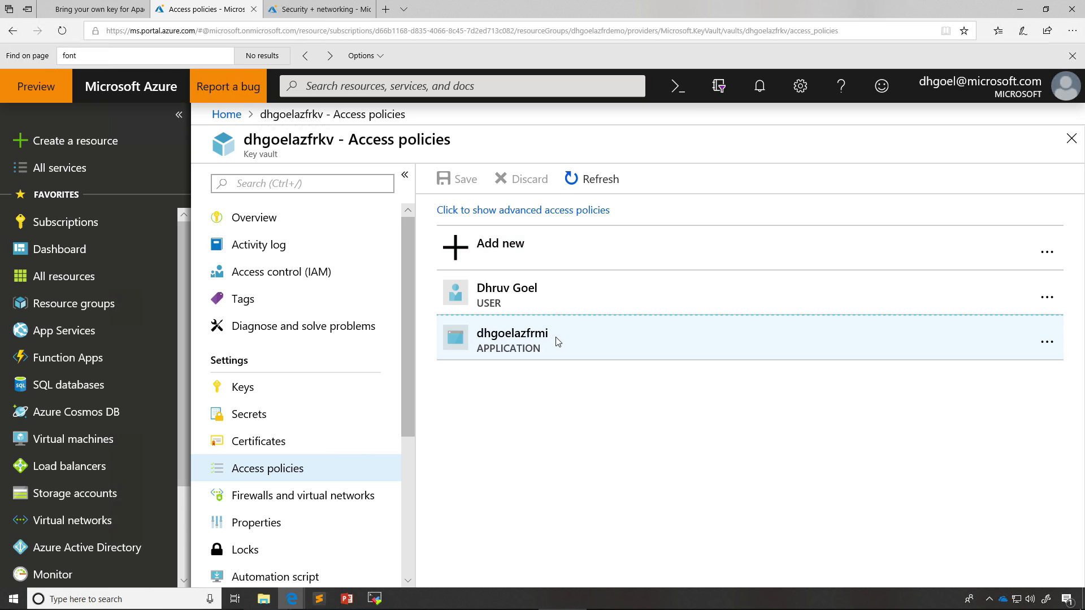
click(511, 339)
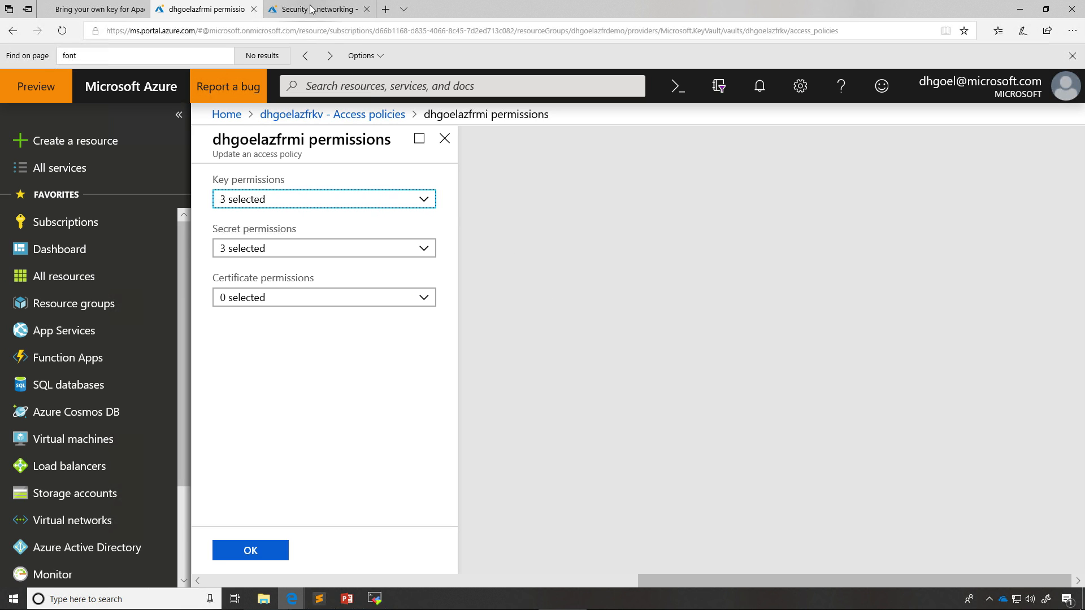
mouse_move(319, 9)
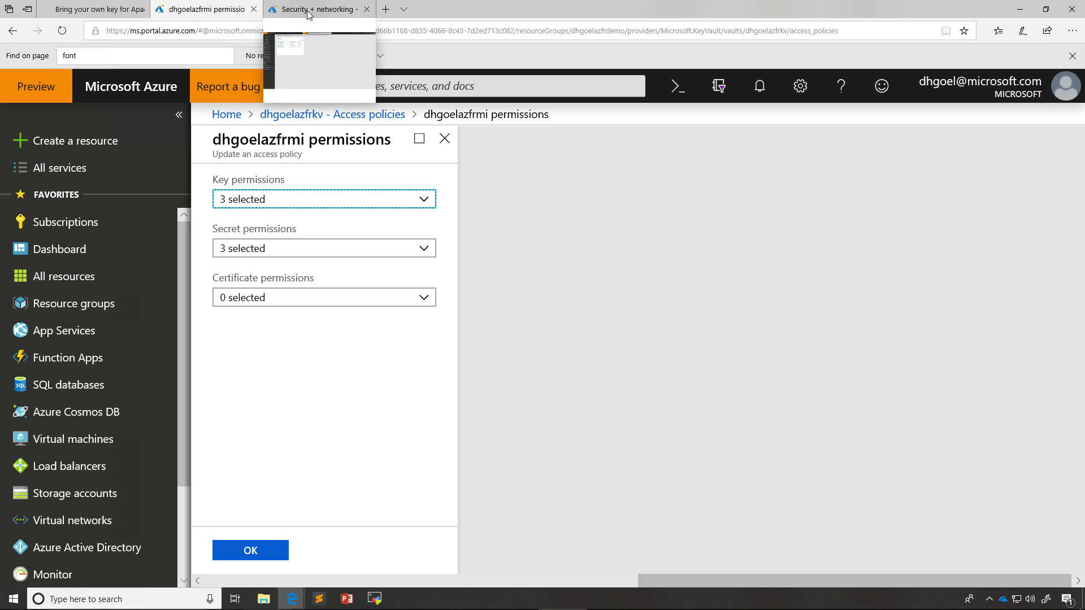
click(319, 9)
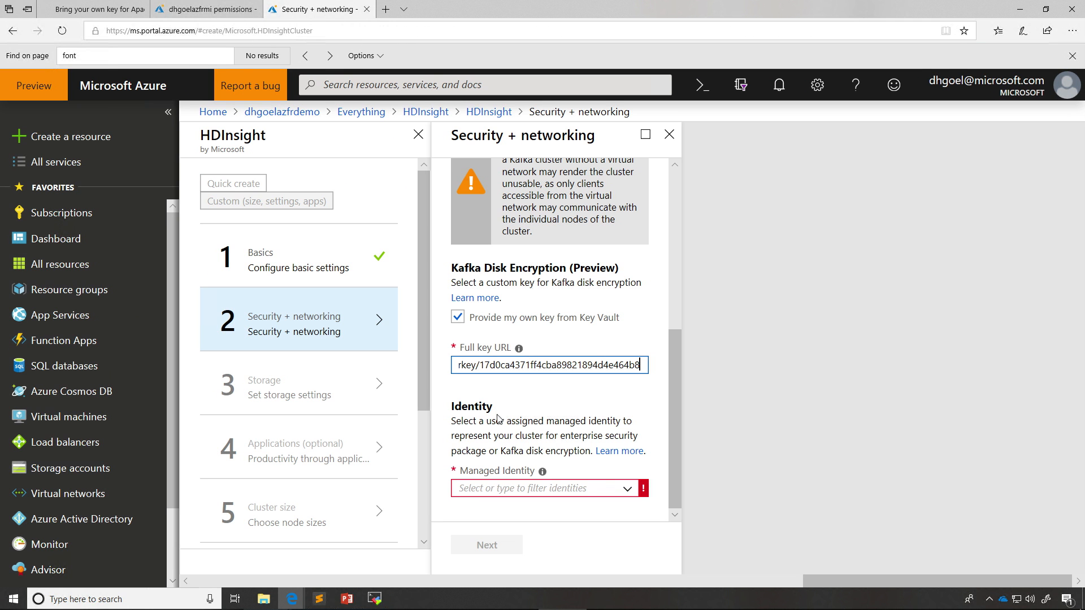
Step: Assign the dhgoelazfrmi managed identity to the cluster and continue to Storage
click(546, 489)
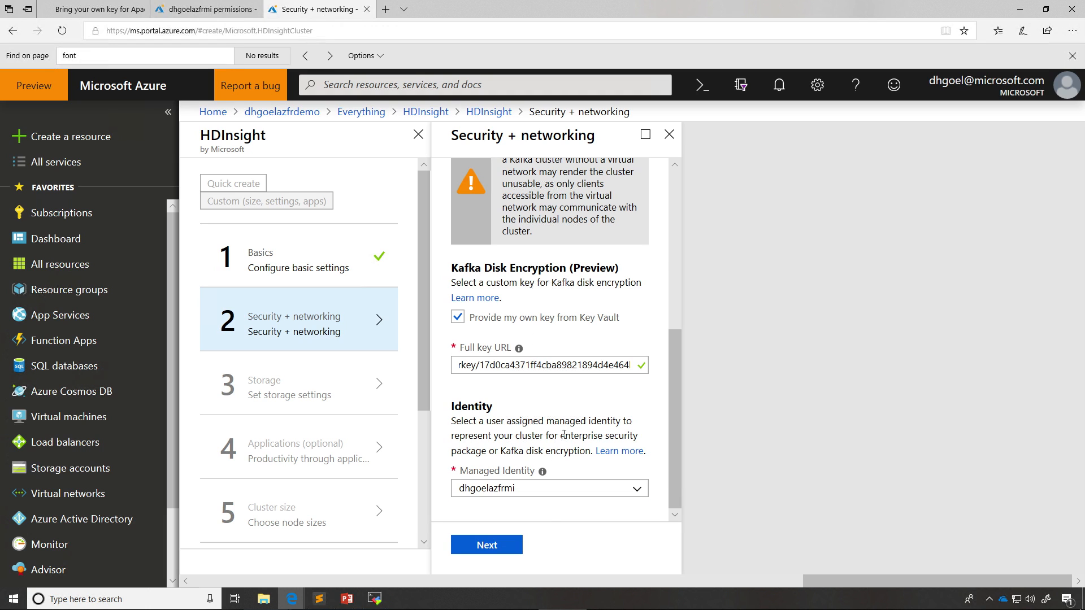
mouse_move(542, 523)
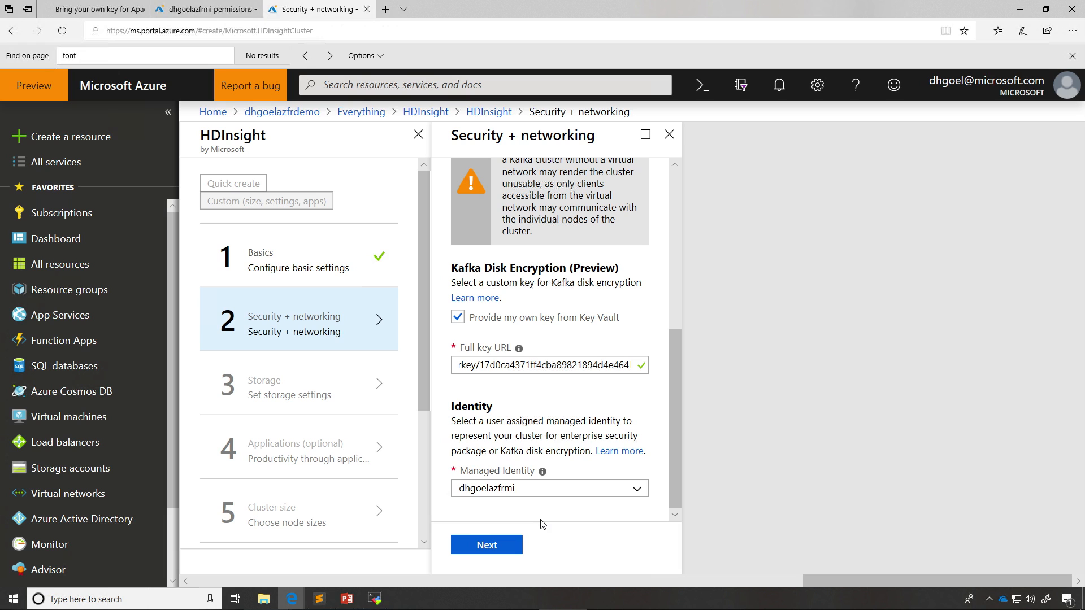
click(486, 545)
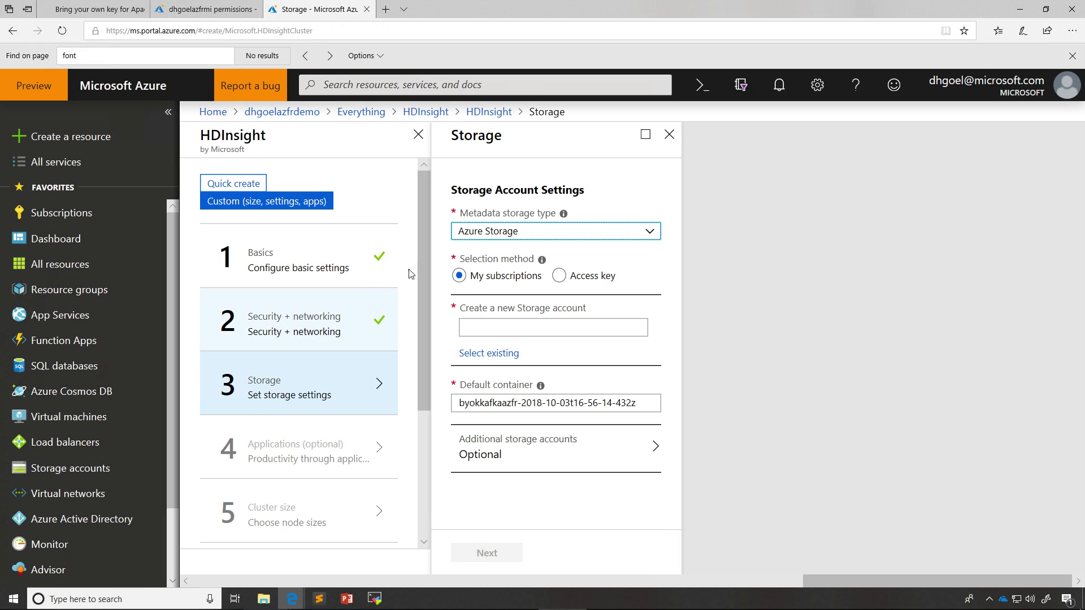
Step: Set a new storage account azfrstorage and continue through Applications and Cluster size to Advanced settings
text(azfrstorage)
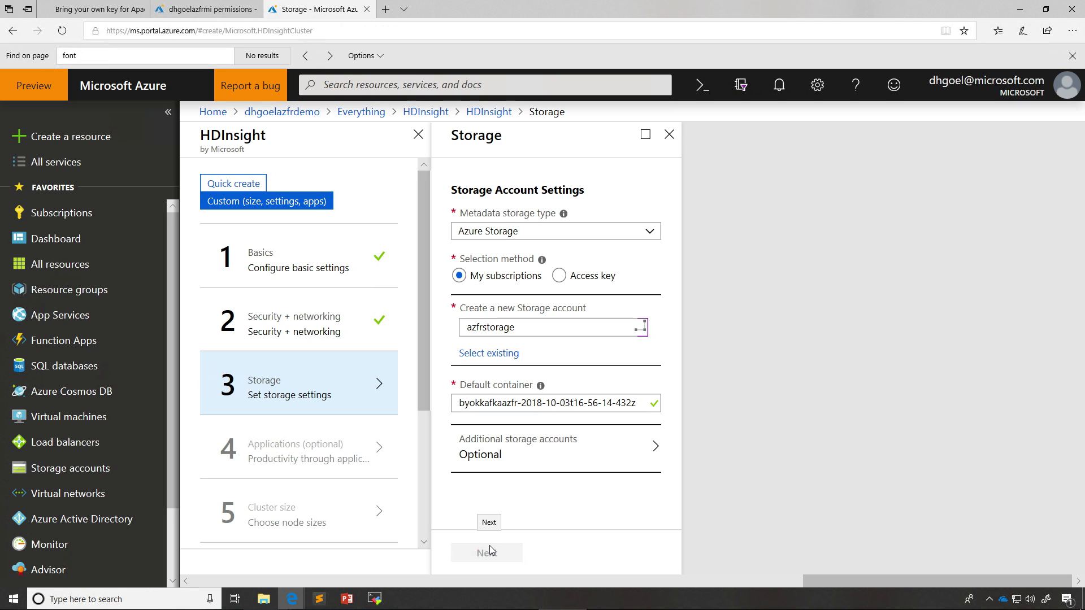
click(488, 522)
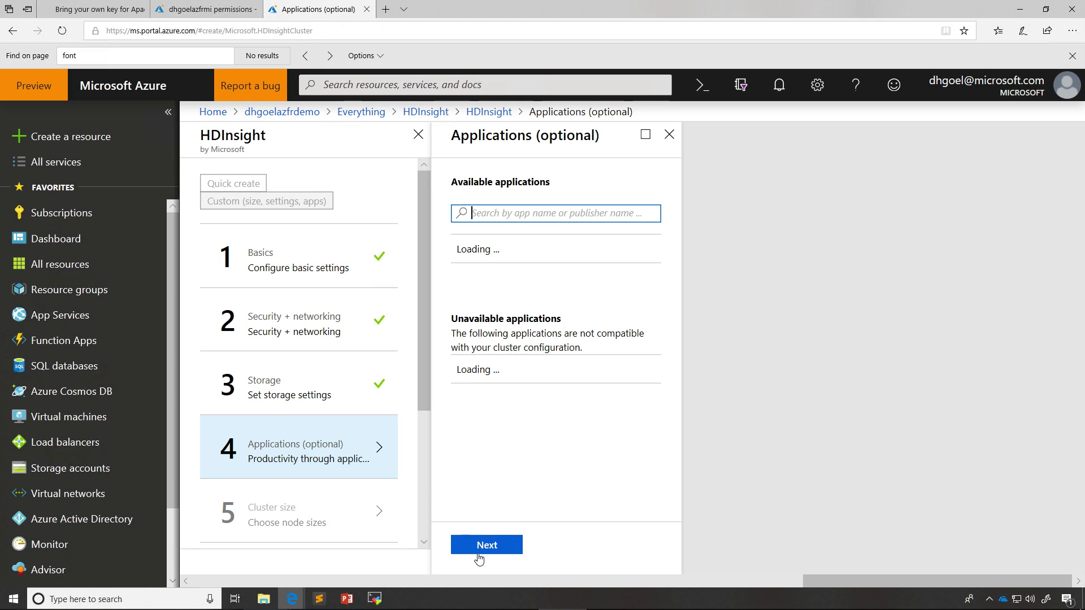
click(486, 545)
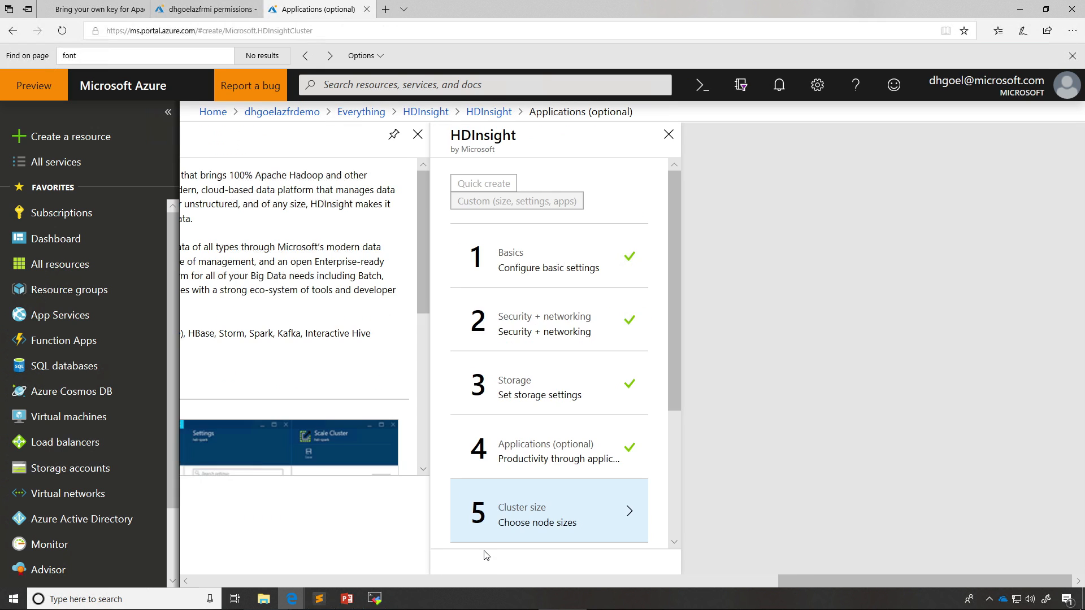
click(550, 510)
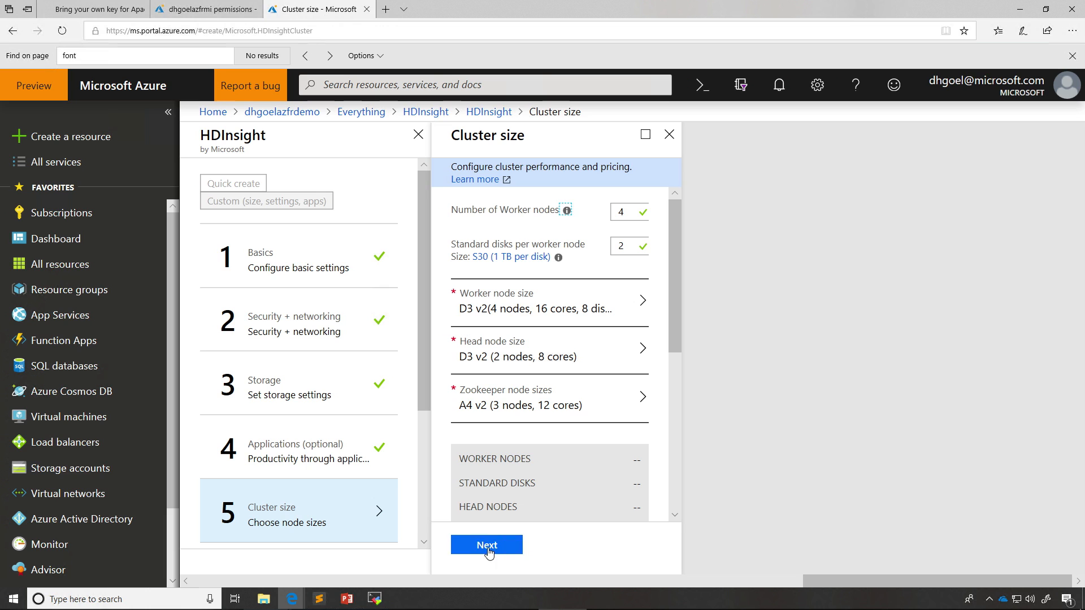
click(486, 545)
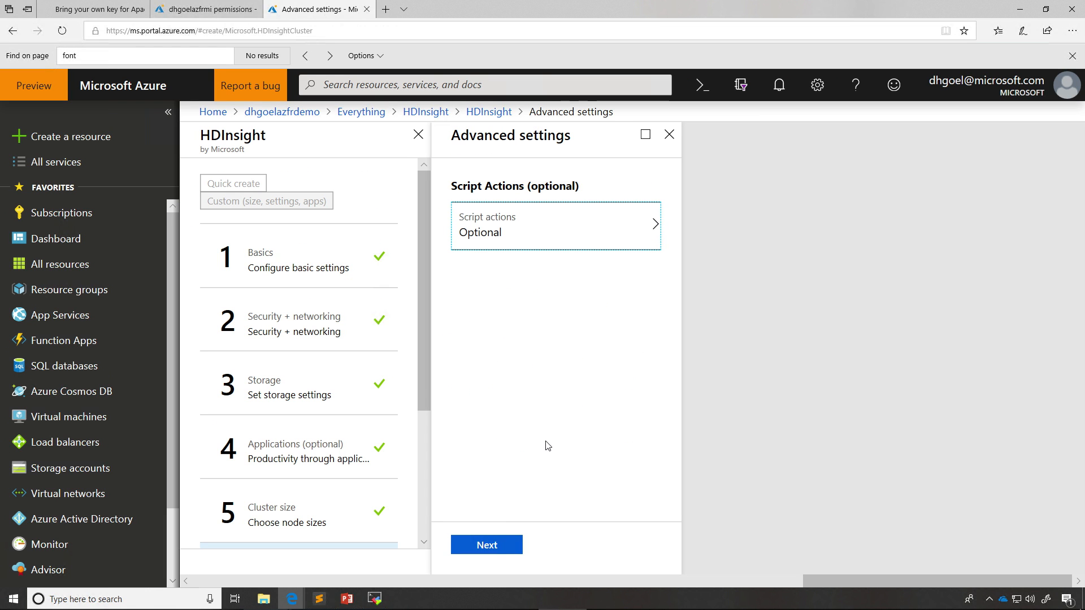
Step: Submit the Kafka cluster deployment for the dhgoelazfrdemo resource group
click(486, 544)
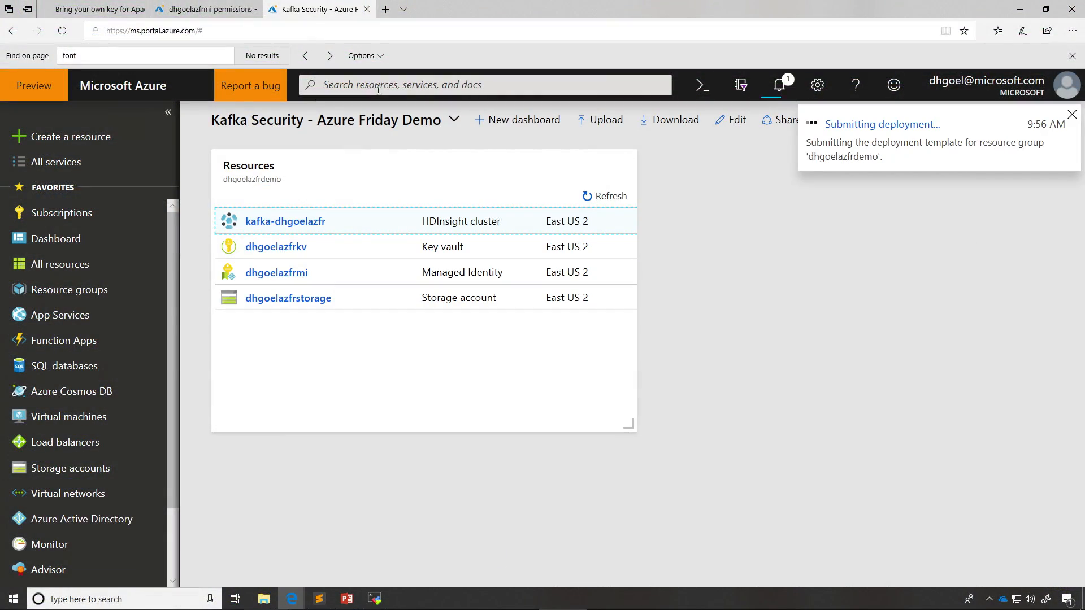
Step: Show the kafka-dhgoelazfr cluster overview with Running status and its disk encryption key URL
click(201, 9)
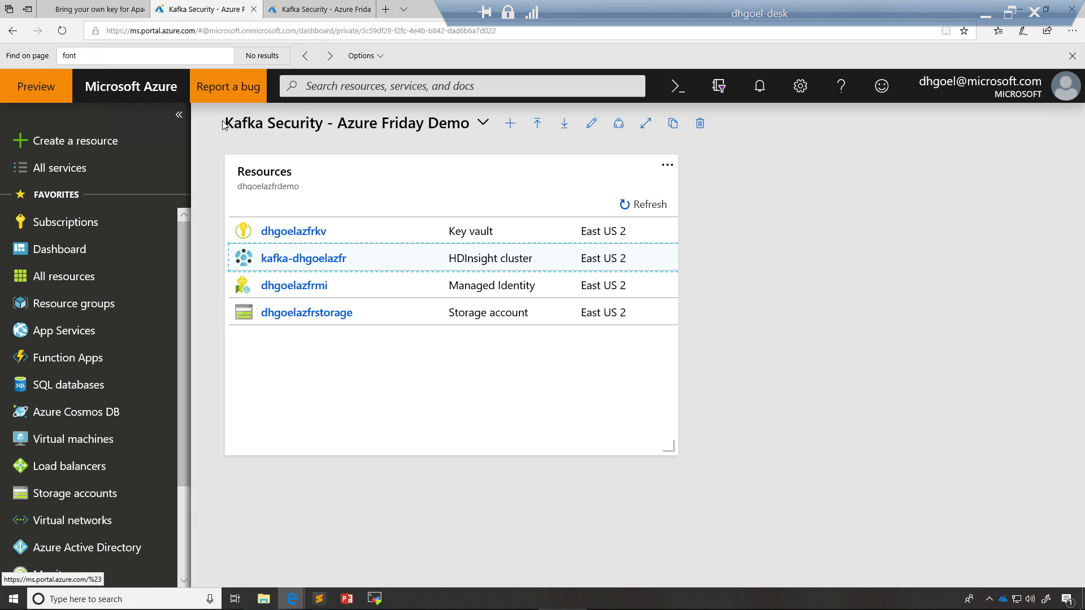
mouse_move(313, 230)
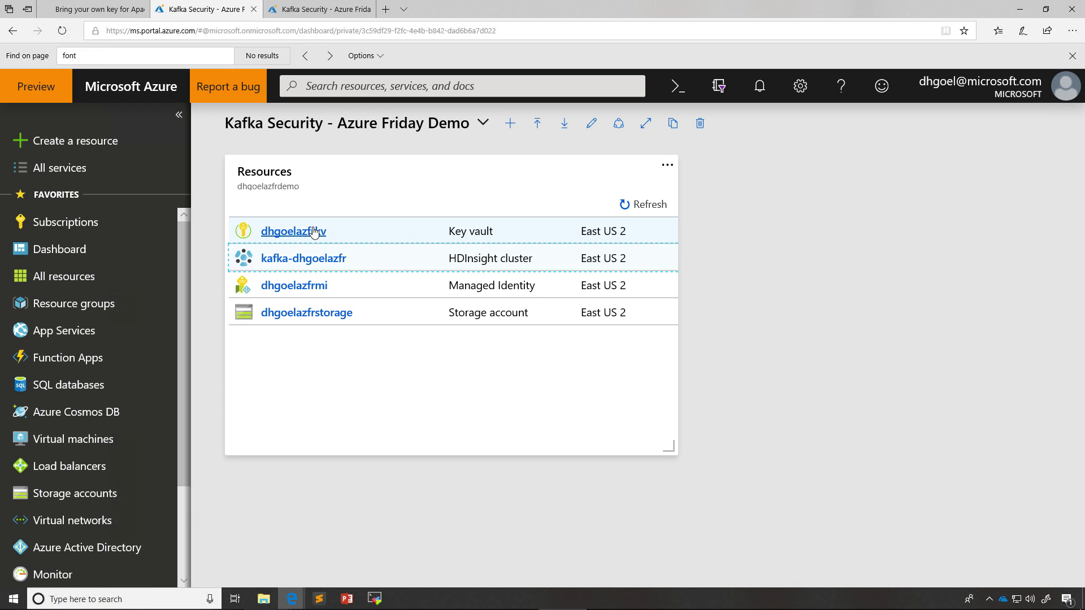
click(303, 258)
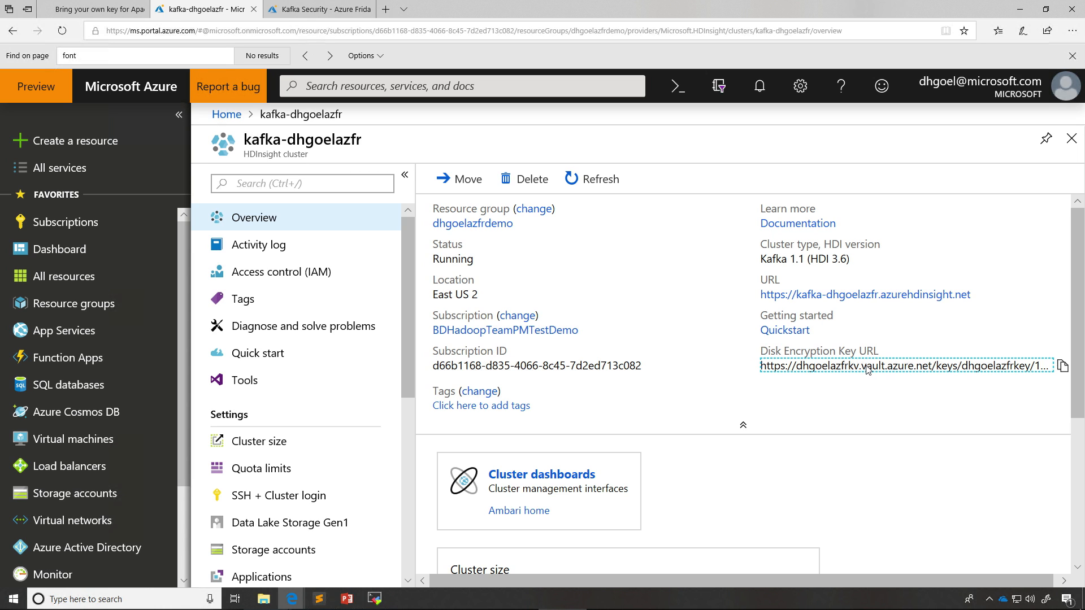
mouse_move(850, 383)
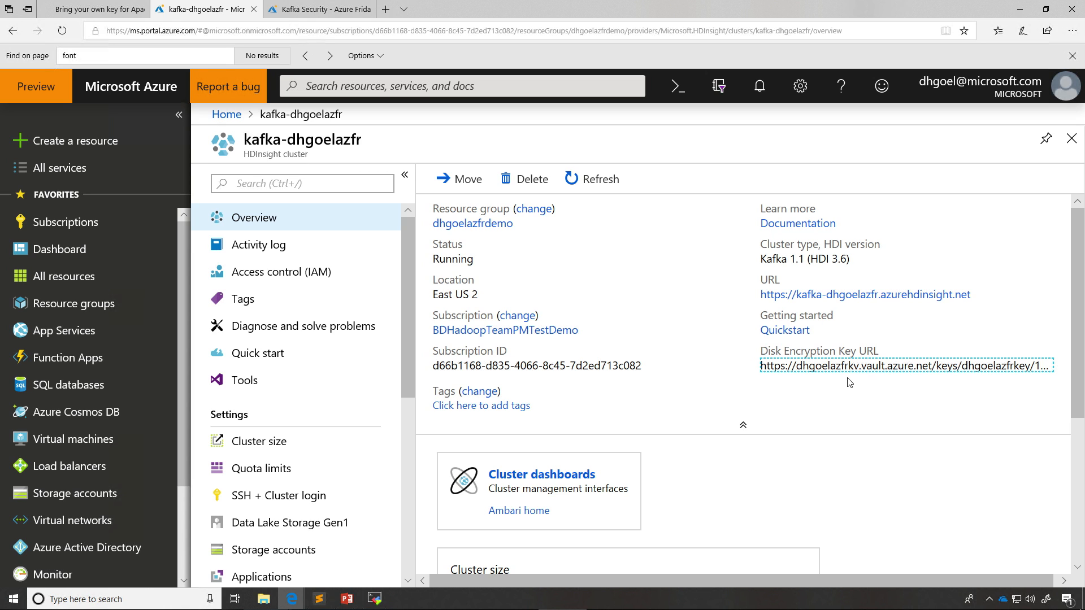